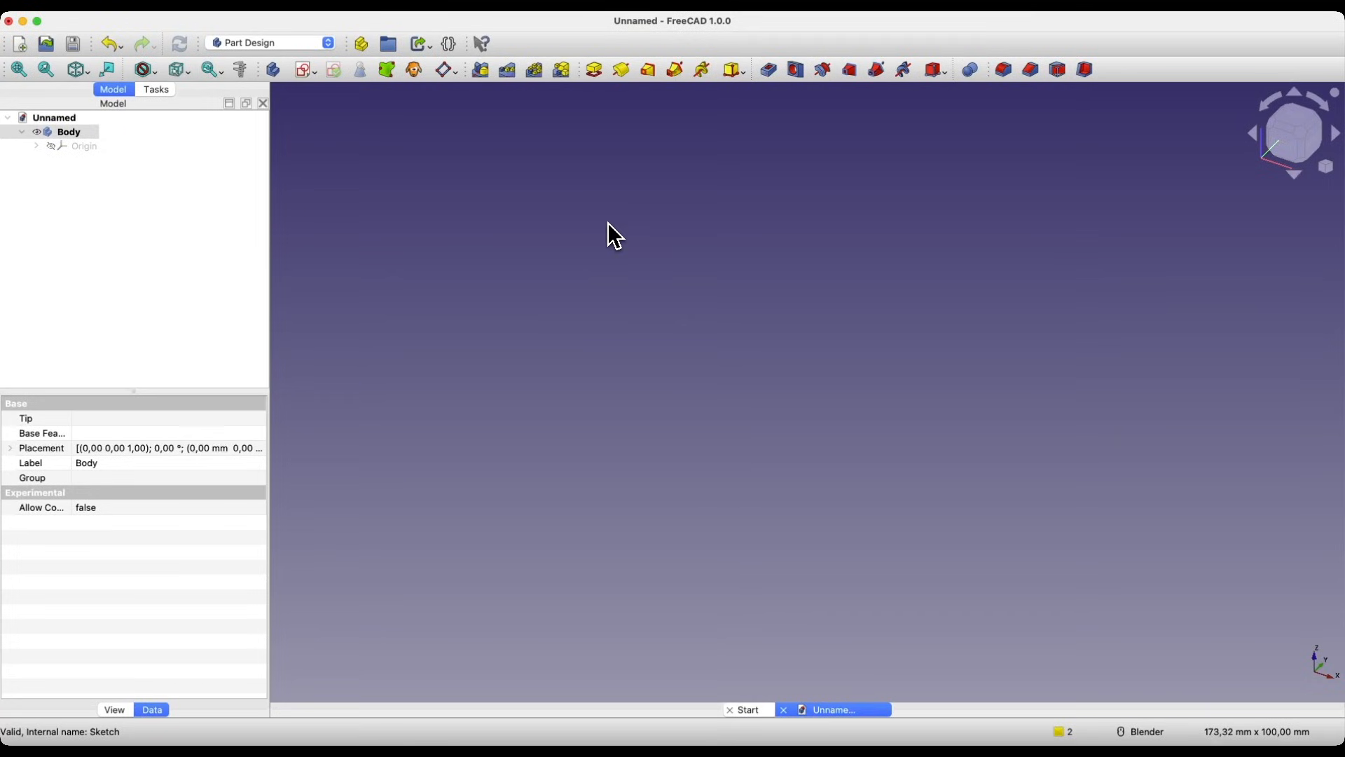
mouse_move(618, 256)
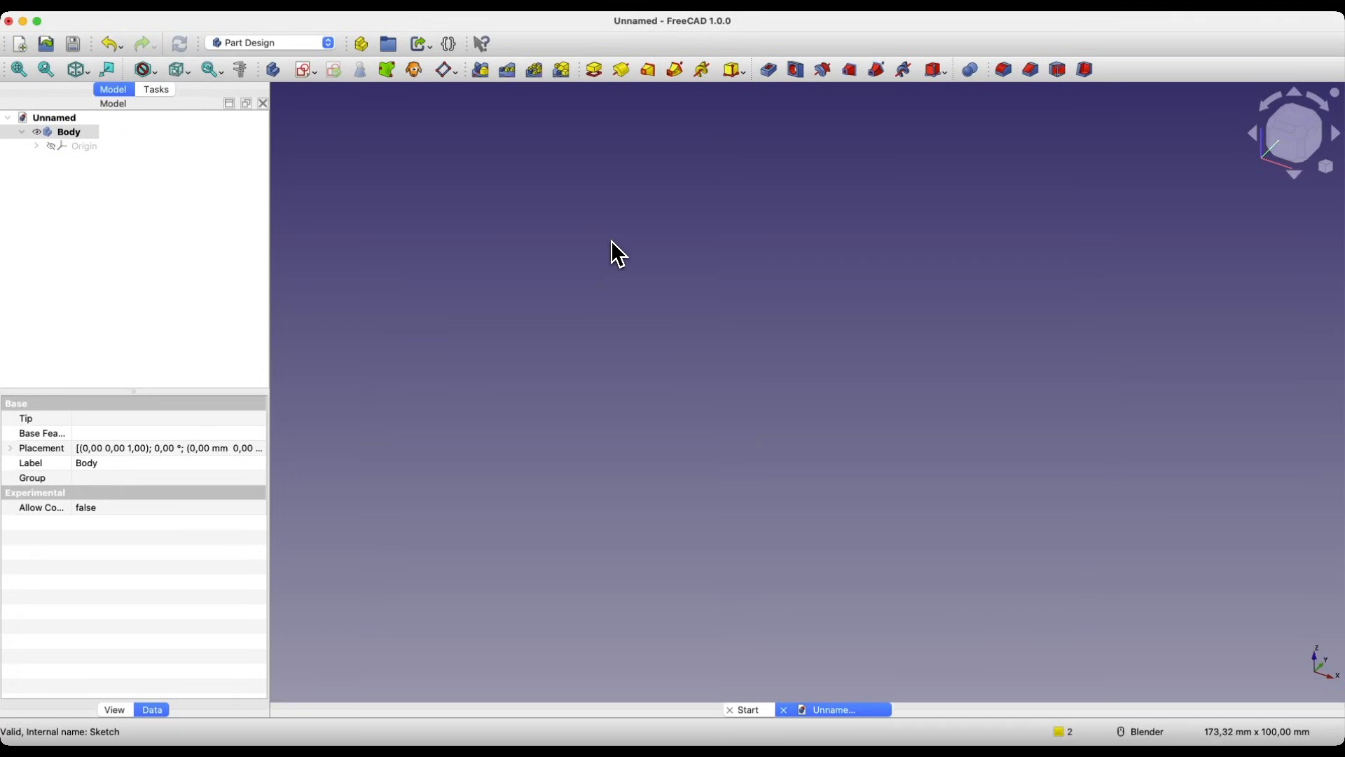
mouse_move(618, 253)
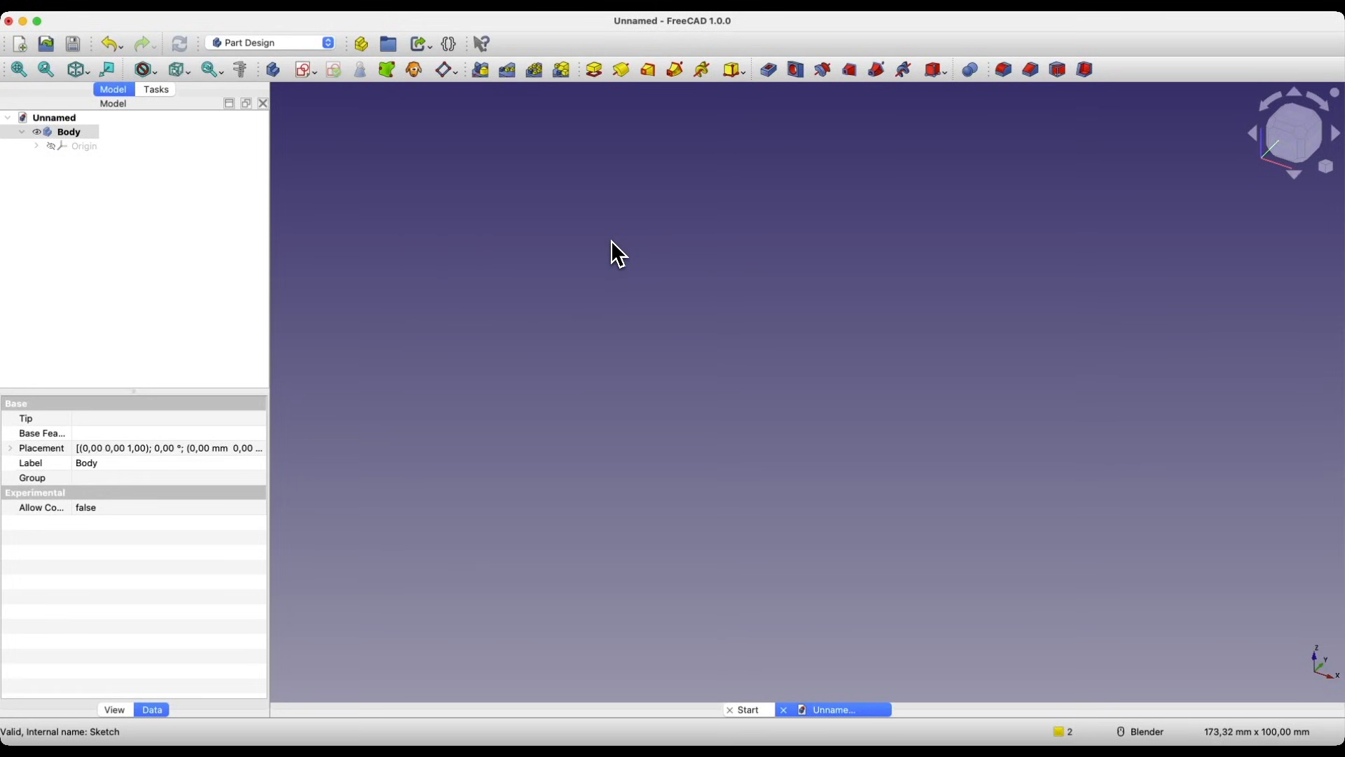
mouse_move(596, 287)
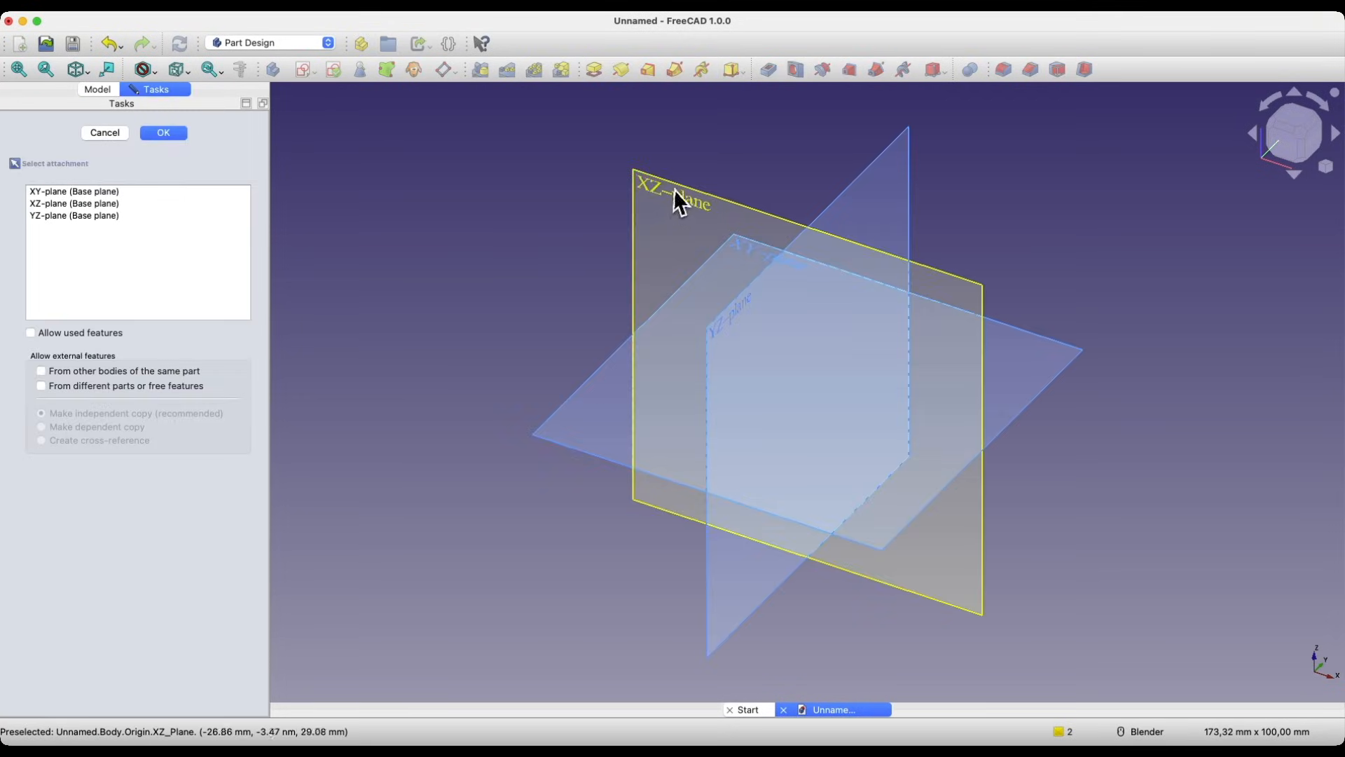
Step: Attach a new sketch to the XZ plane, draw an arc, and lock it with Block
click(161, 132)
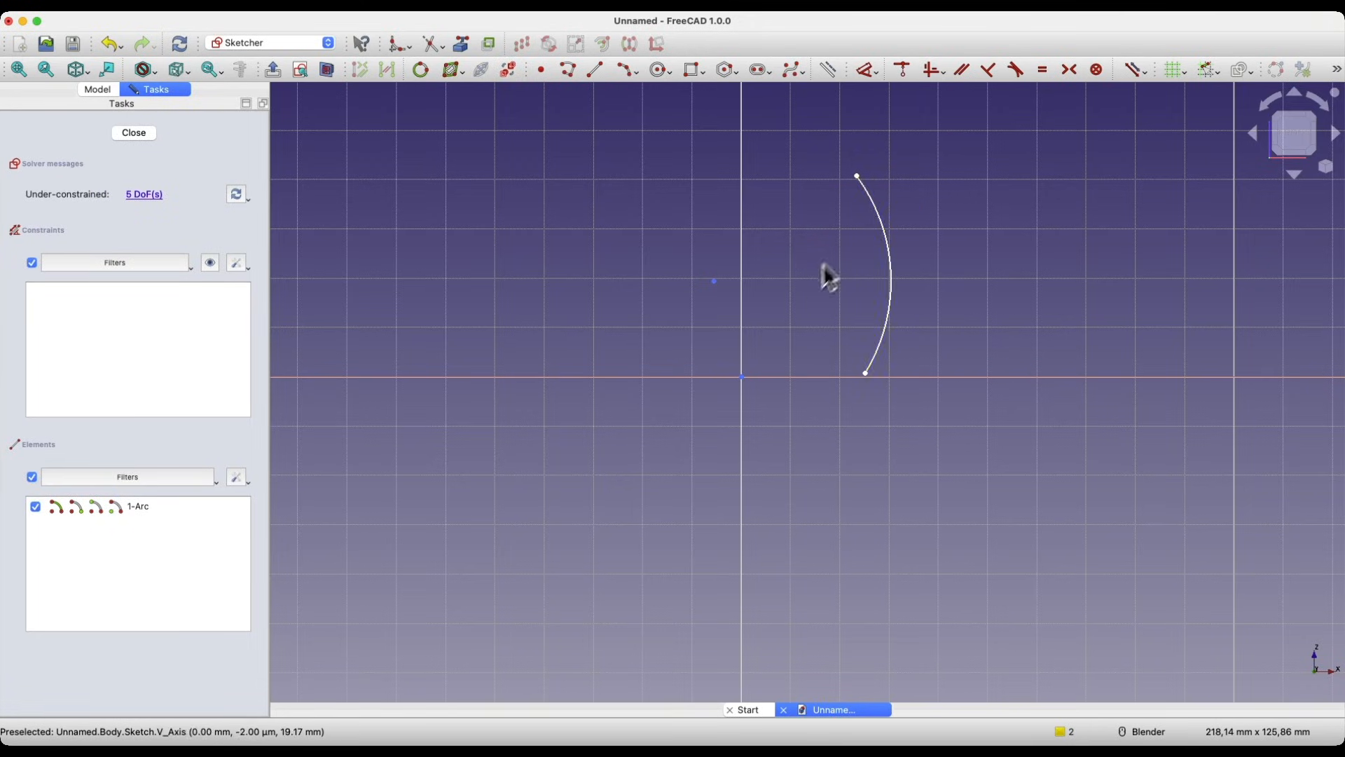
mouse_move(883, 283)
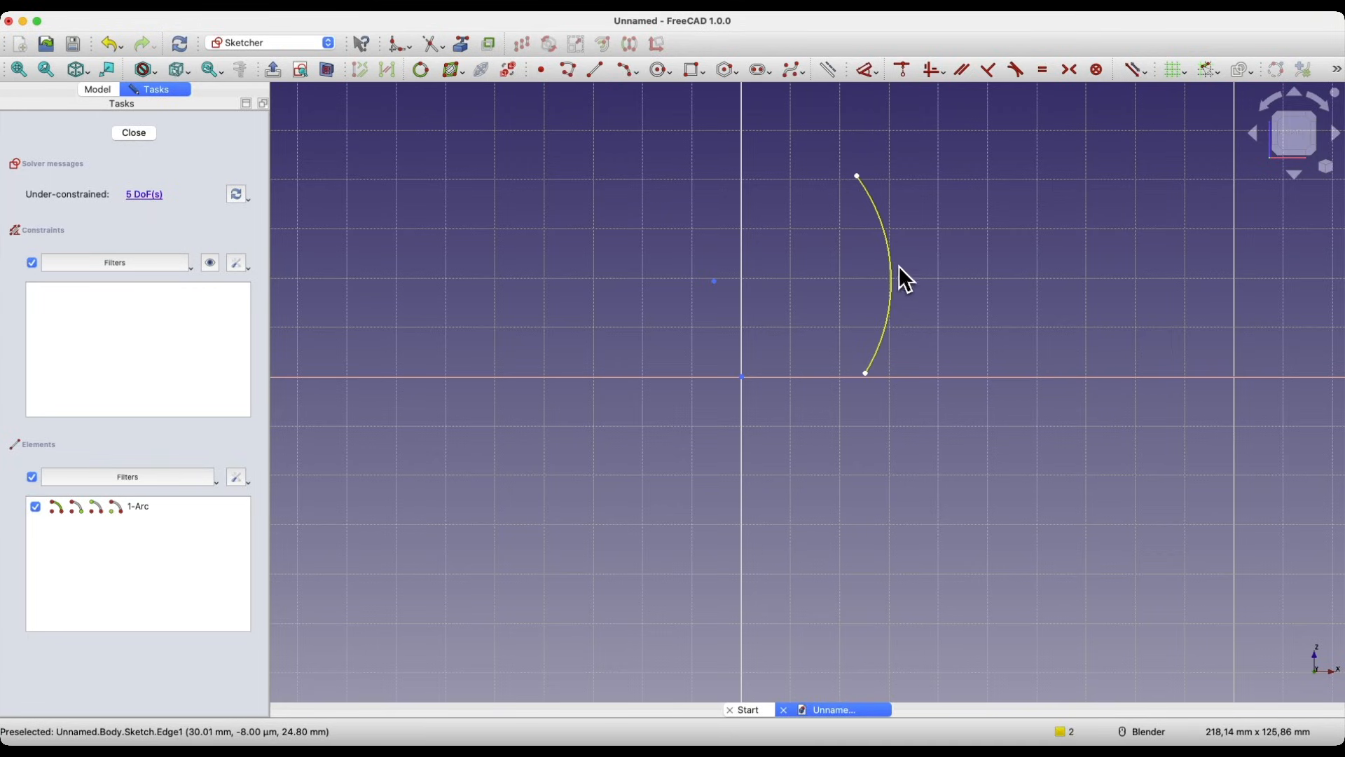
click(888, 275)
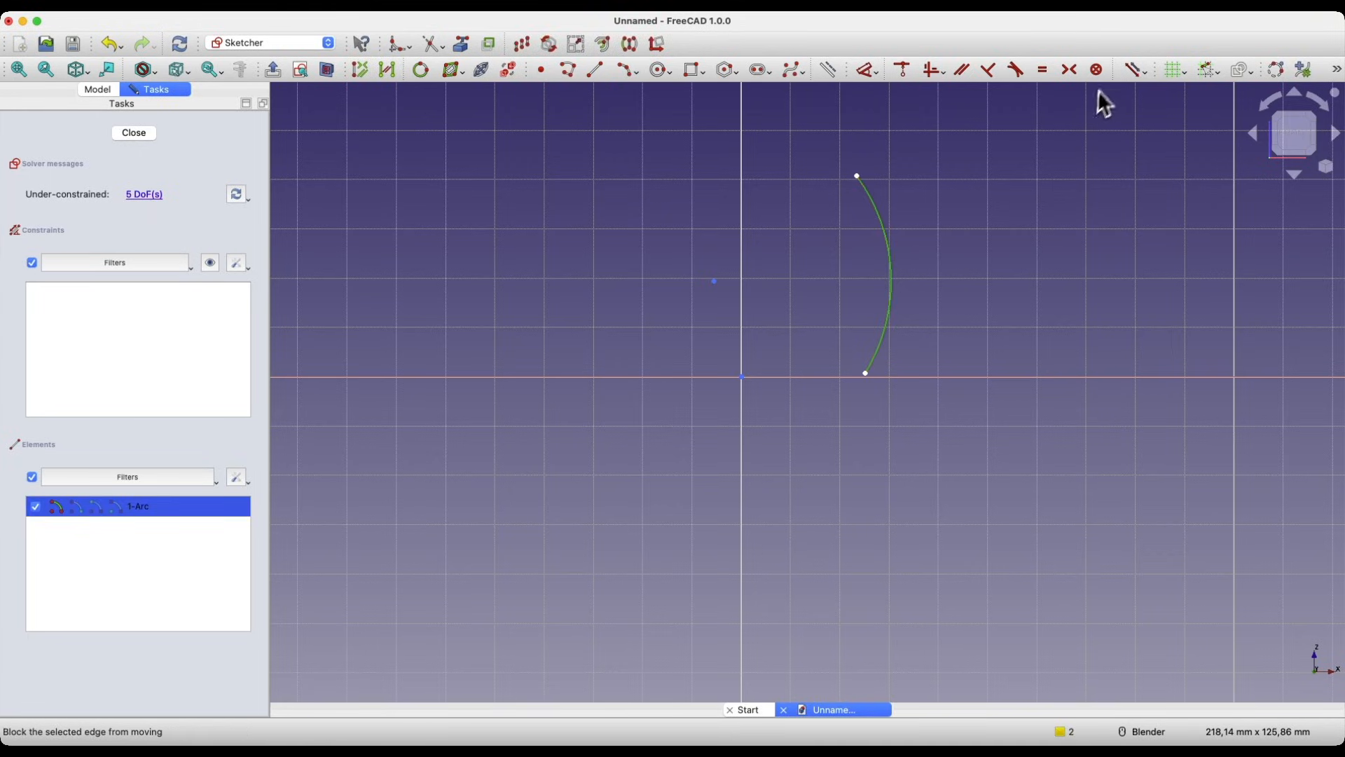
click(1094, 69)
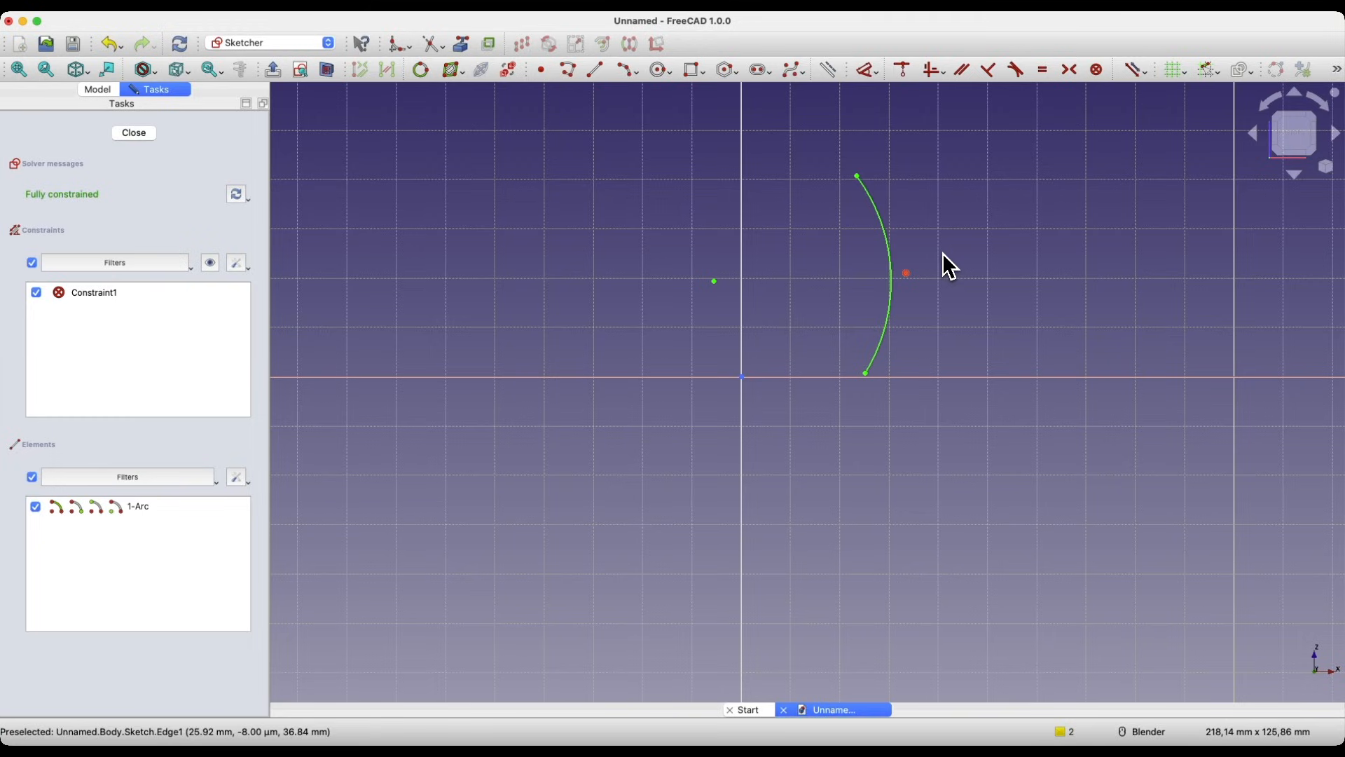
mouse_move(810, 217)
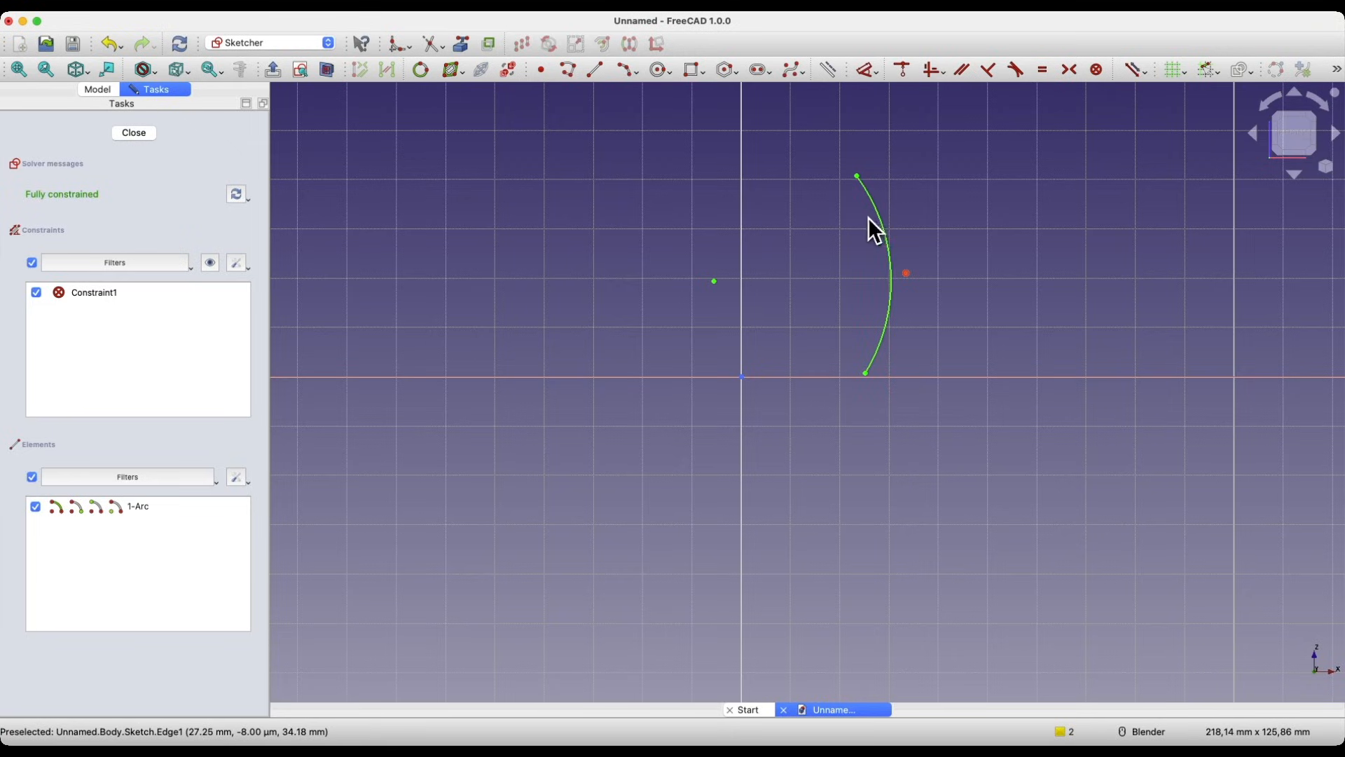
mouse_move(852, 285)
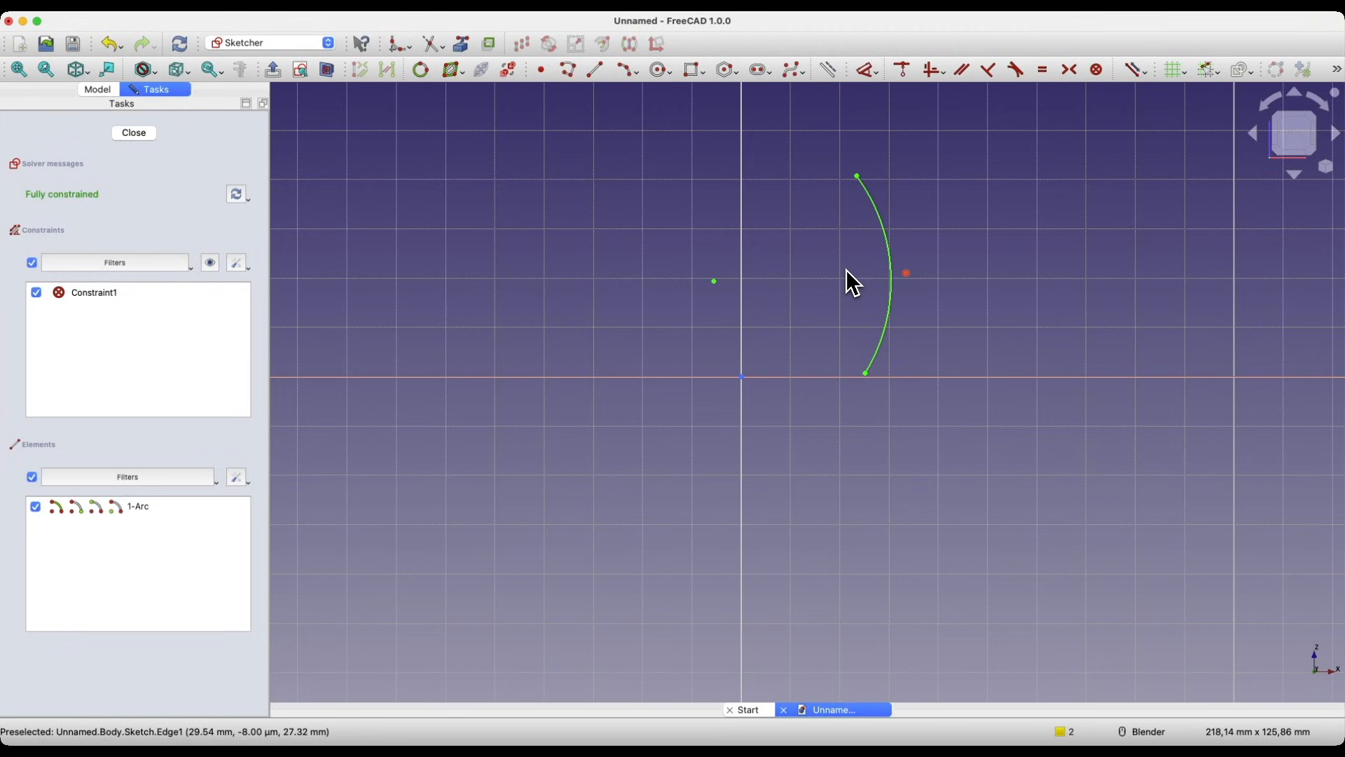
mouse_move(769, 230)
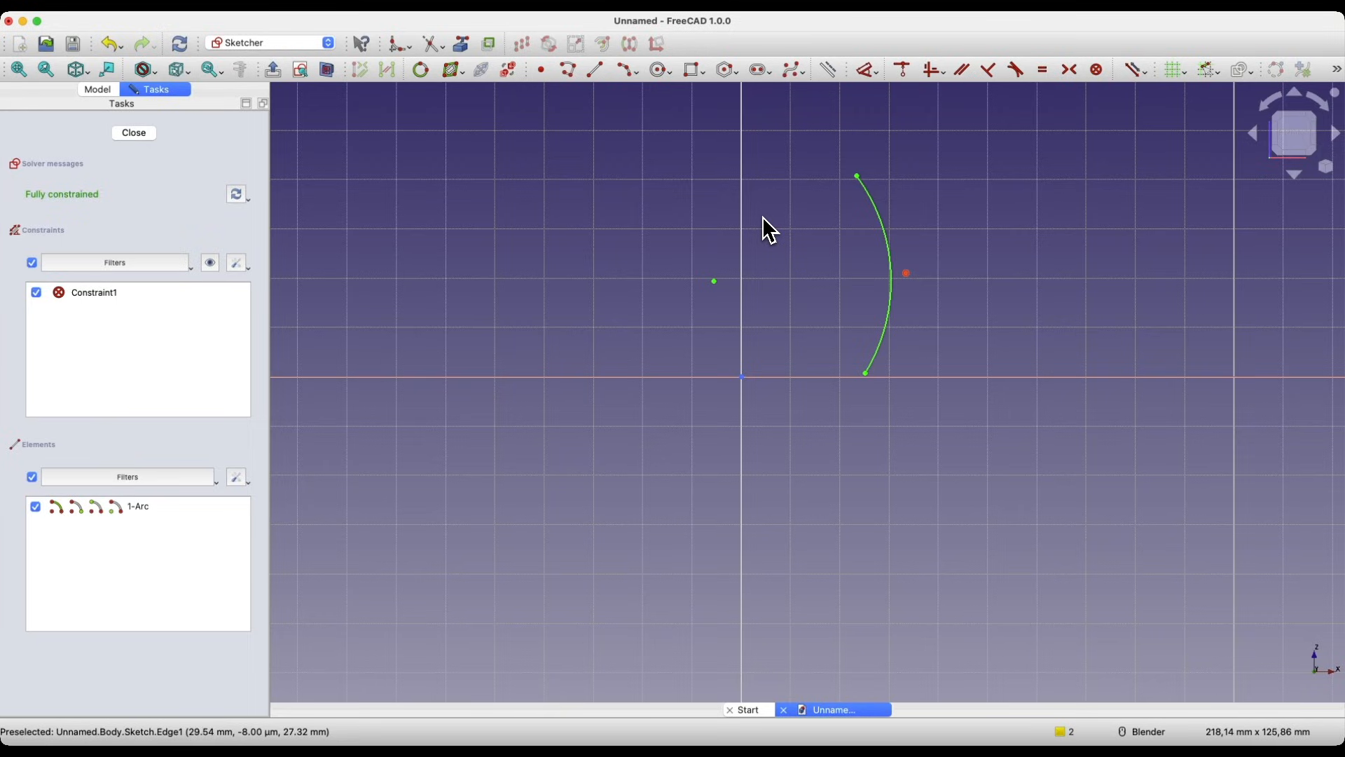
mouse_move(825, 252)
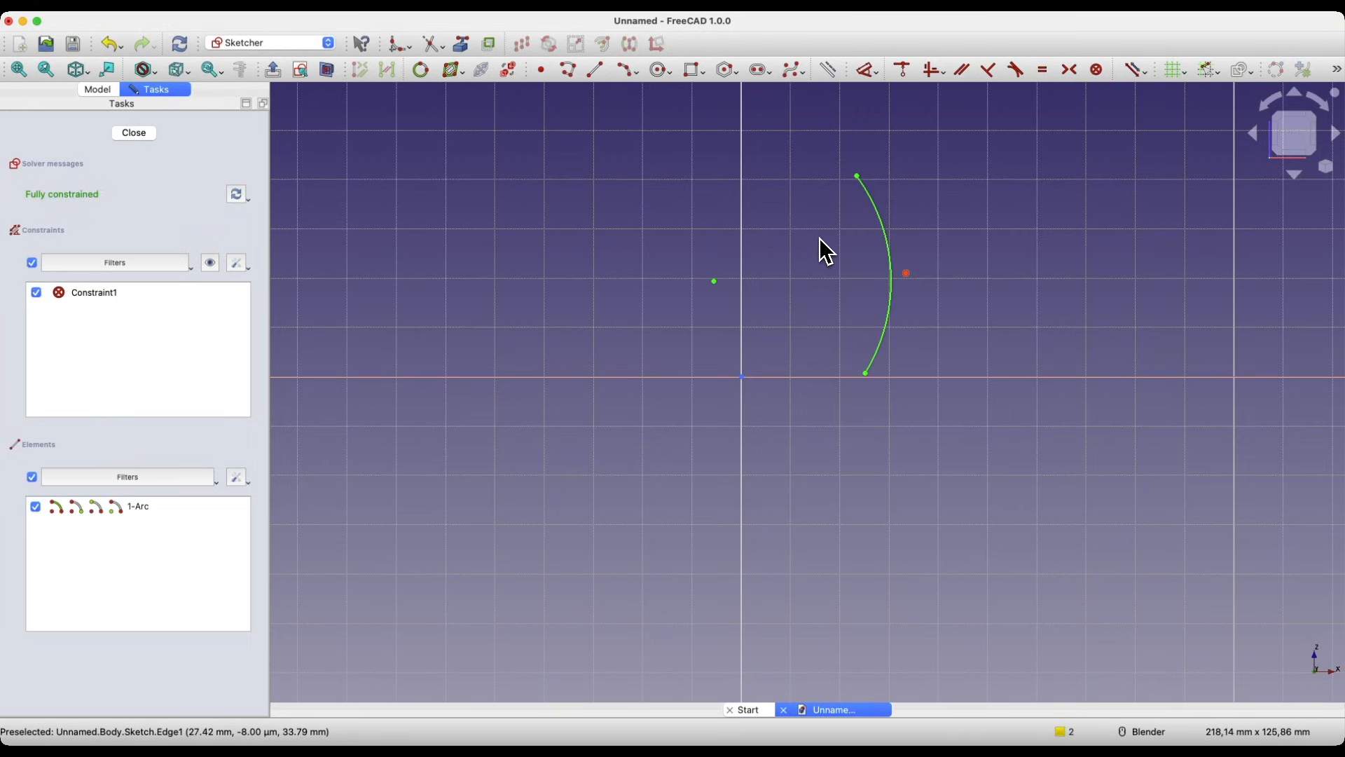
mouse_move(871, 202)
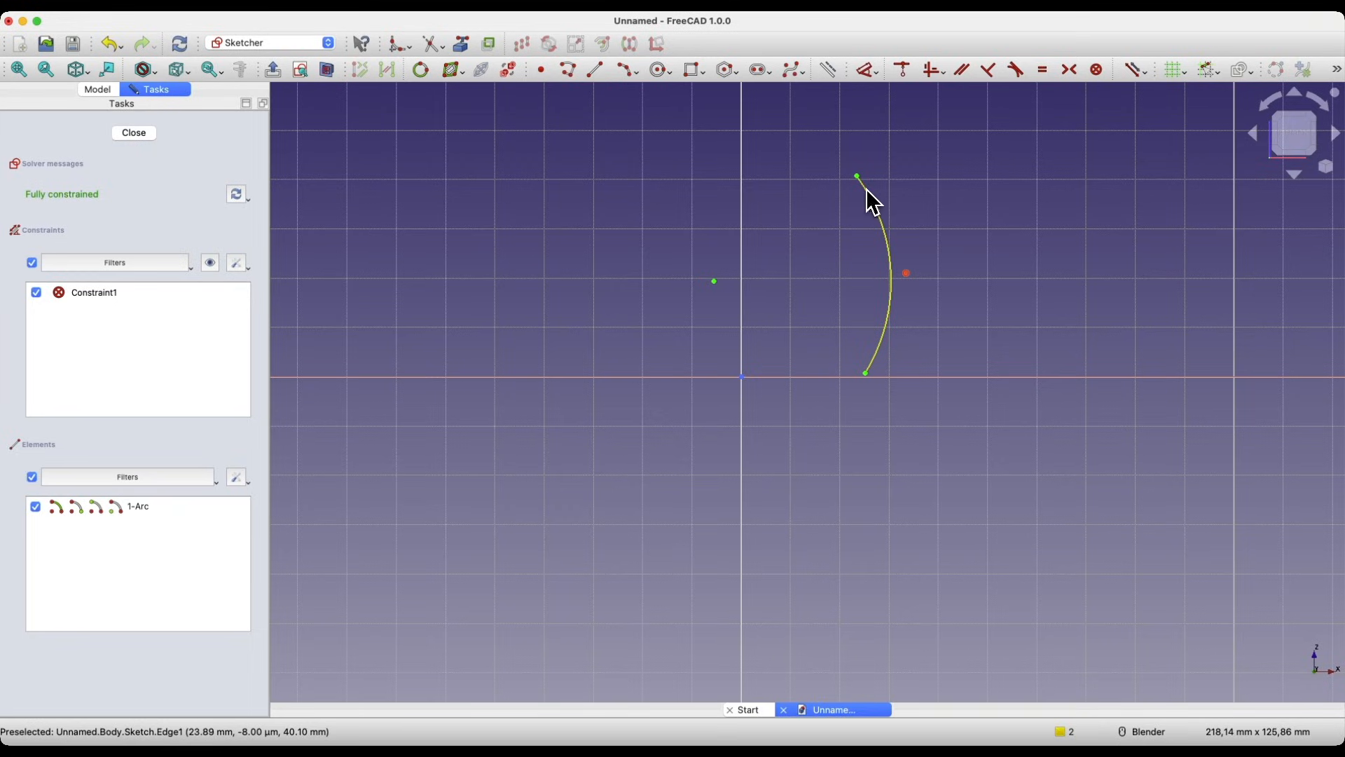
mouse_move(877, 215)
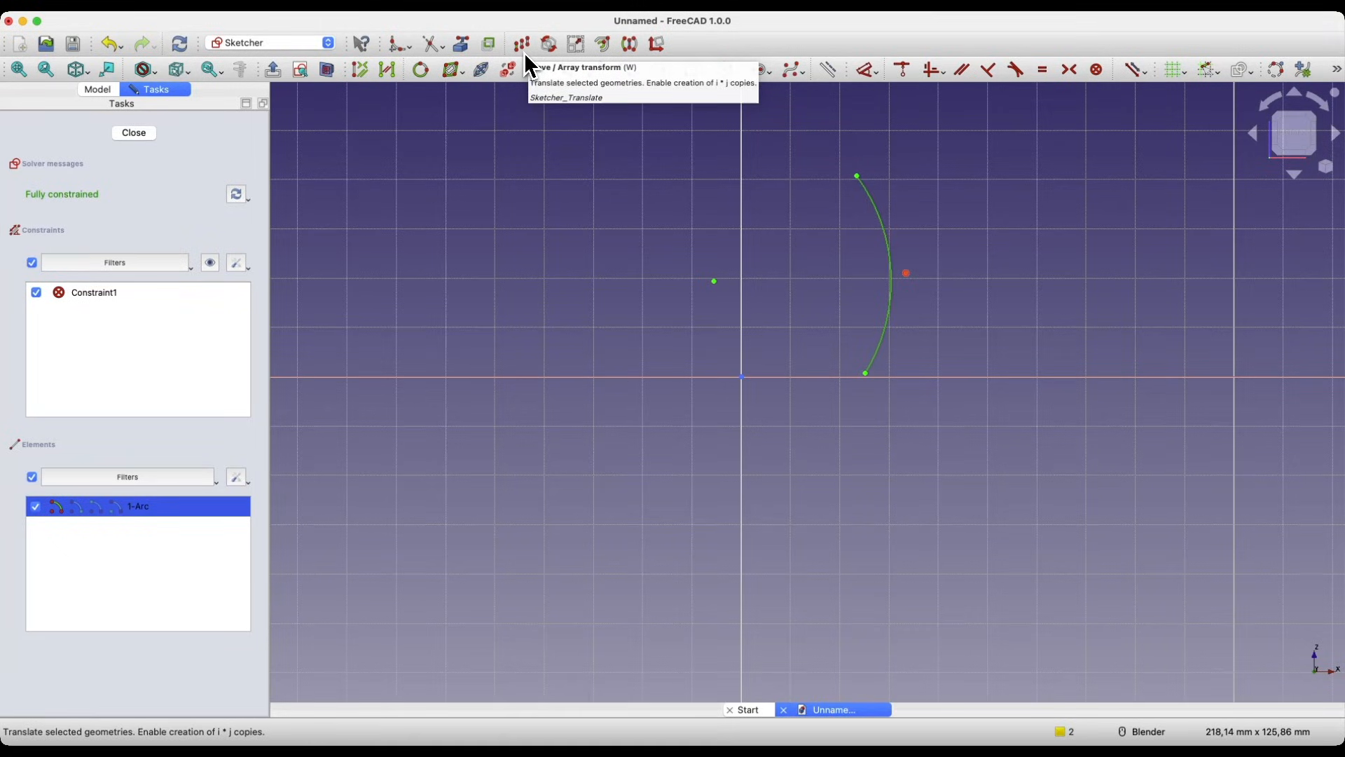
mouse_move(653, 279)
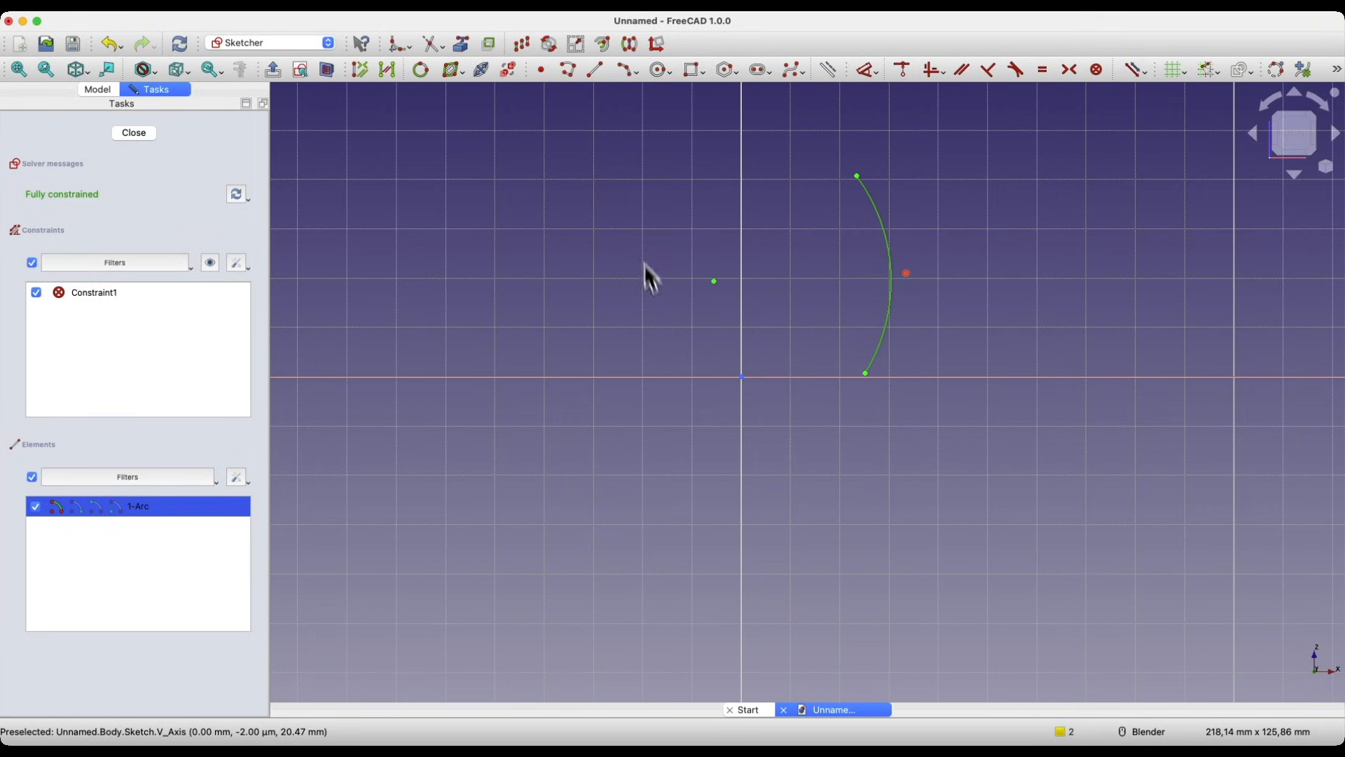
mouse_move(439, 177)
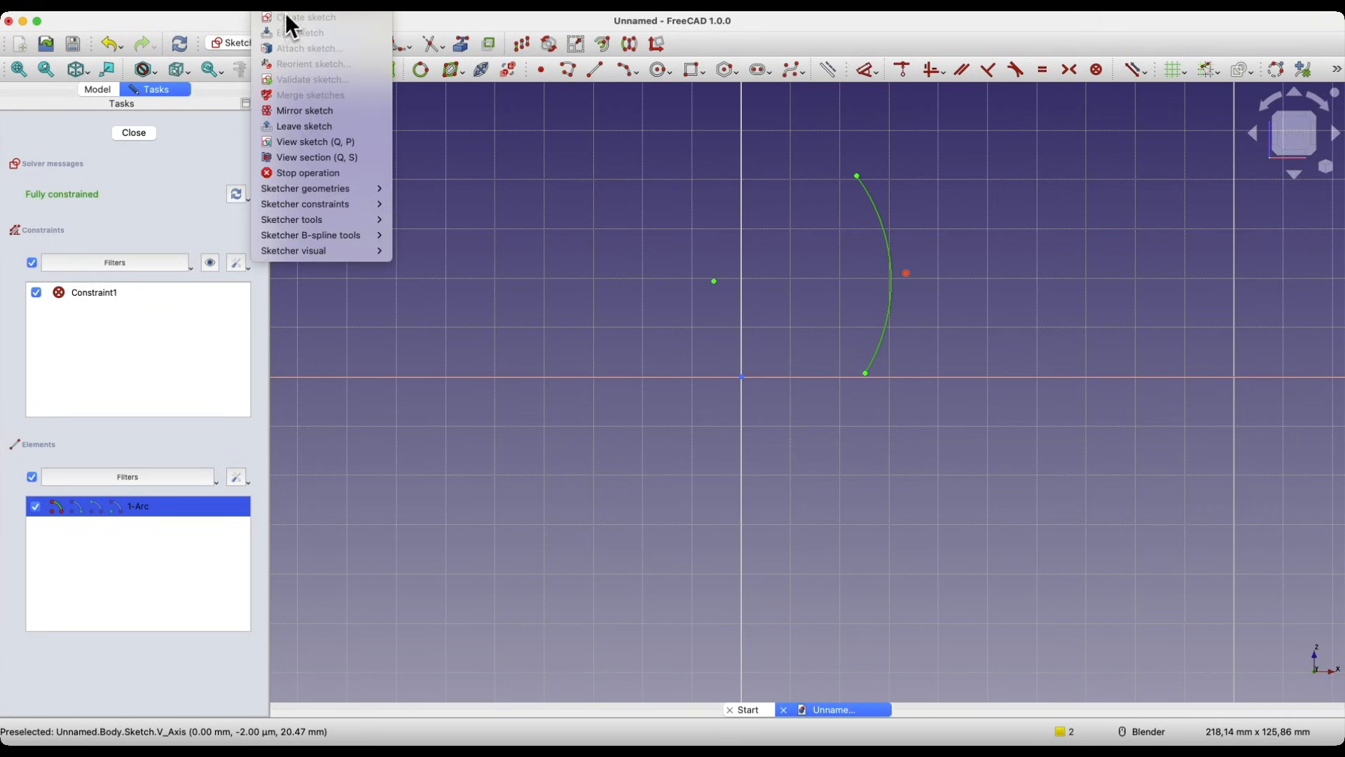
mouse_move(309, 219)
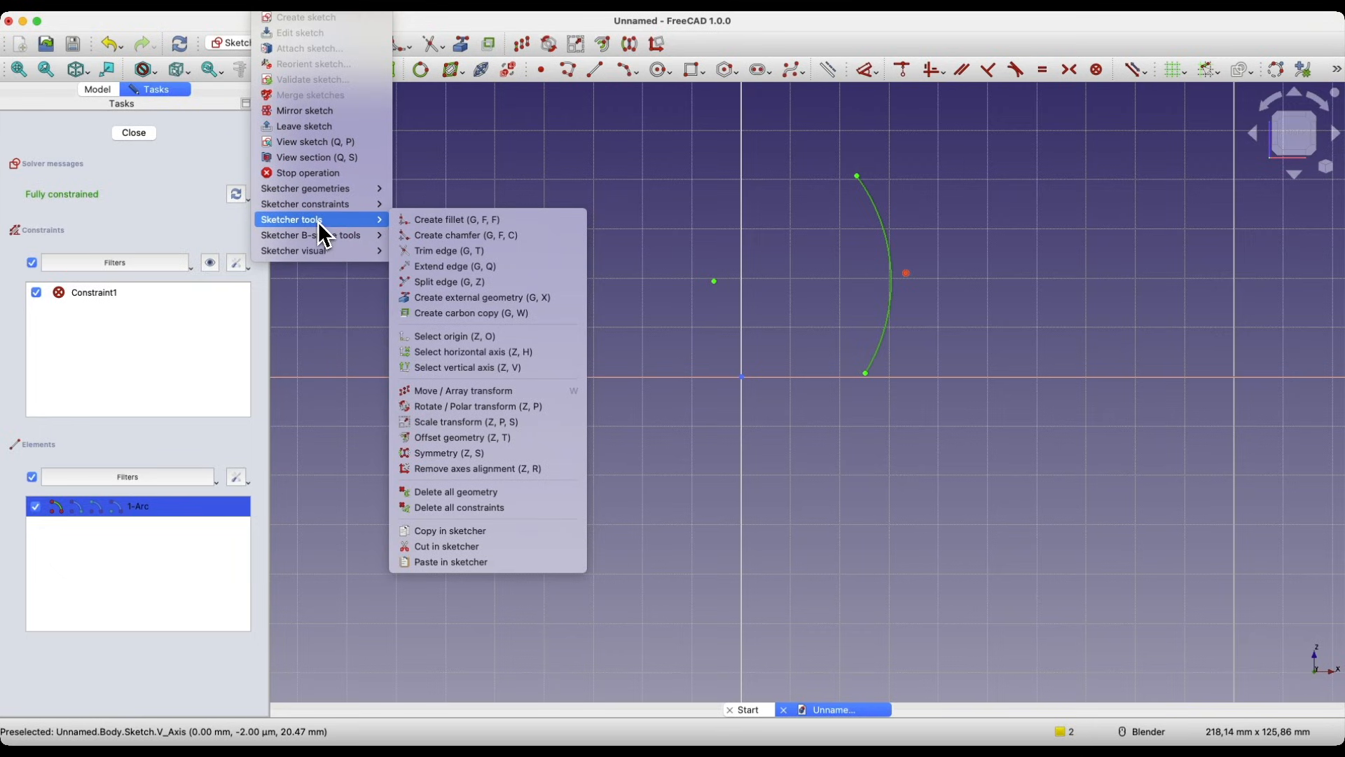
mouse_move(462, 391)
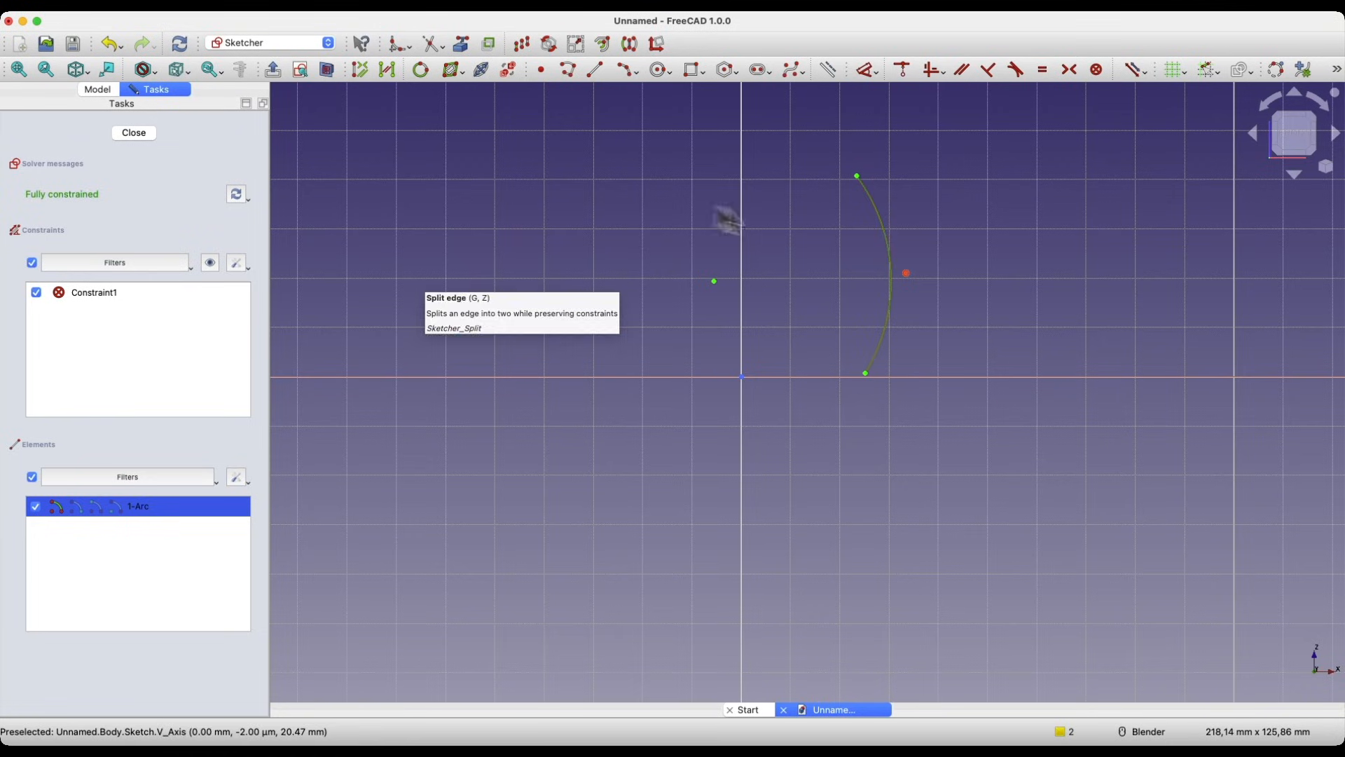
mouse_move(574, 65)
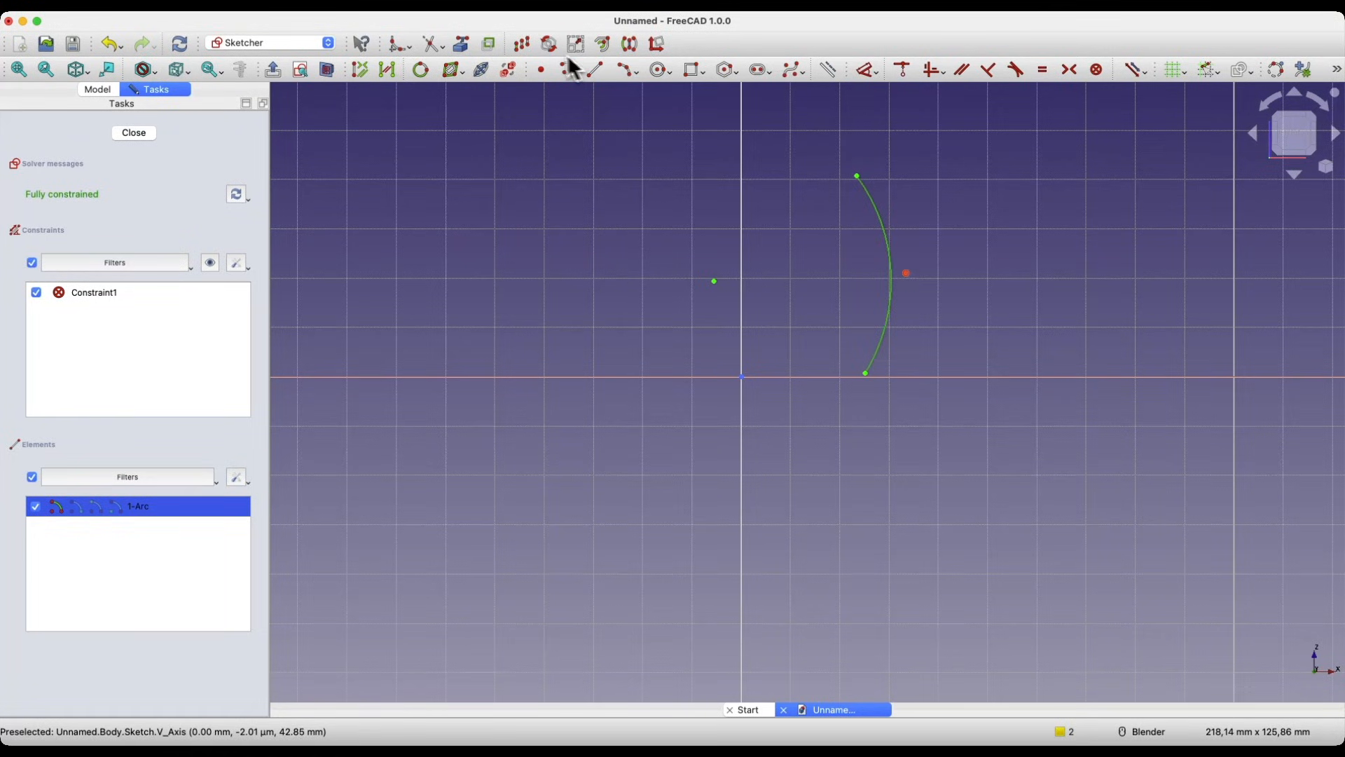
click(547, 43)
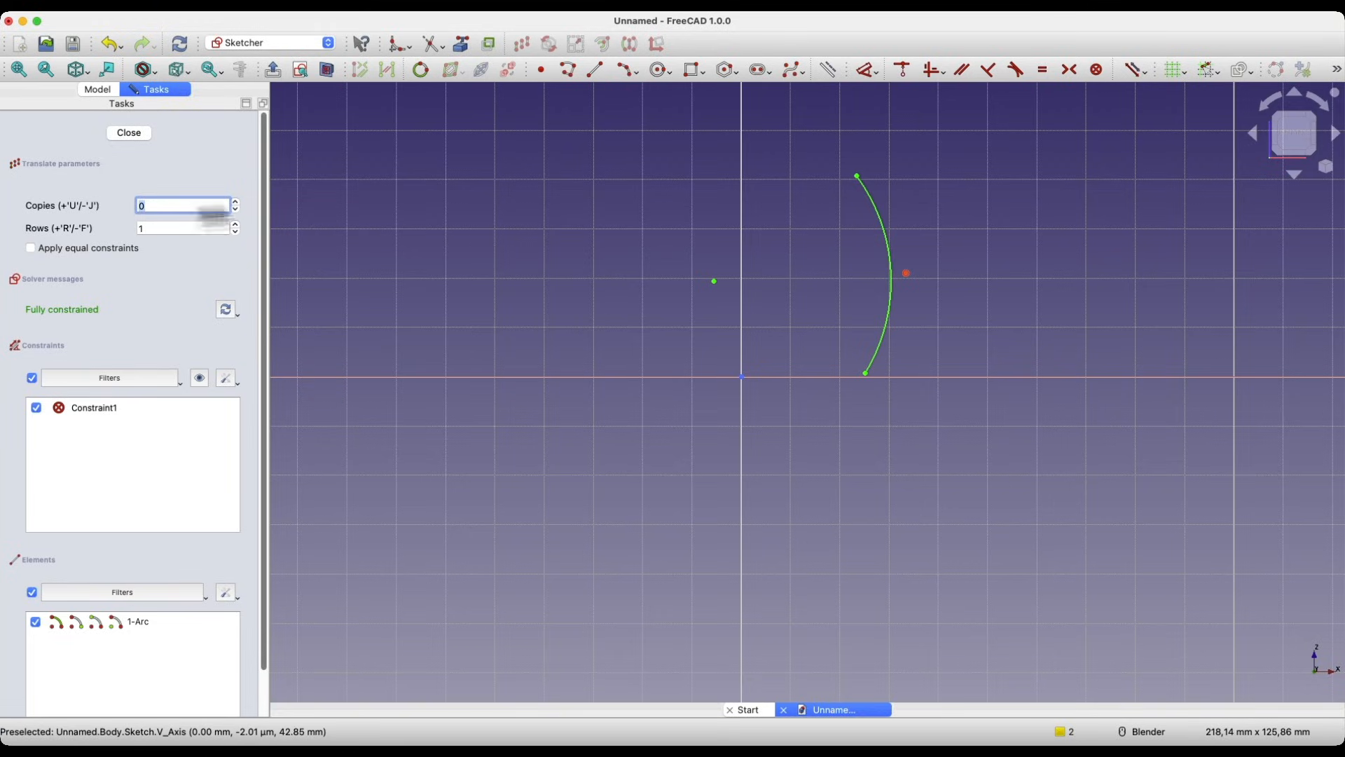
mouse_move(858, 176)
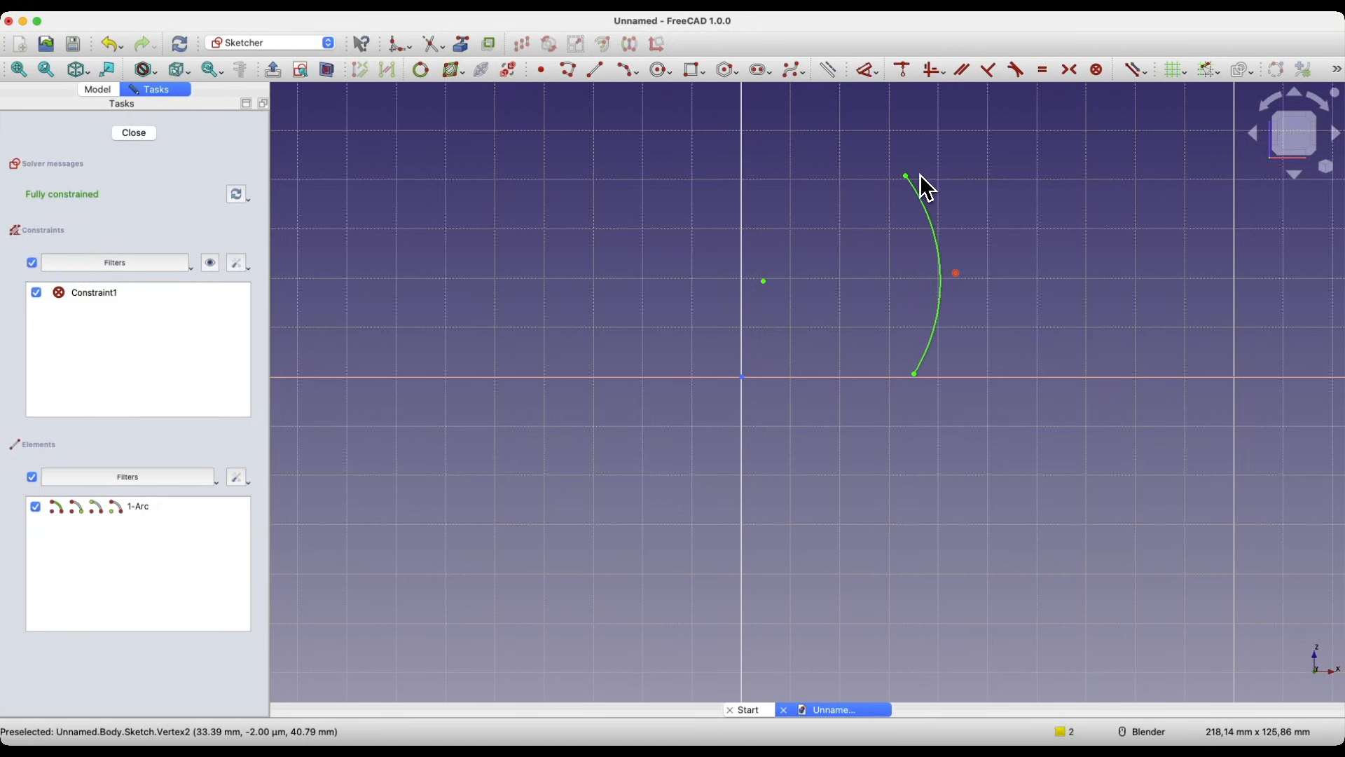
mouse_move(815, 297)
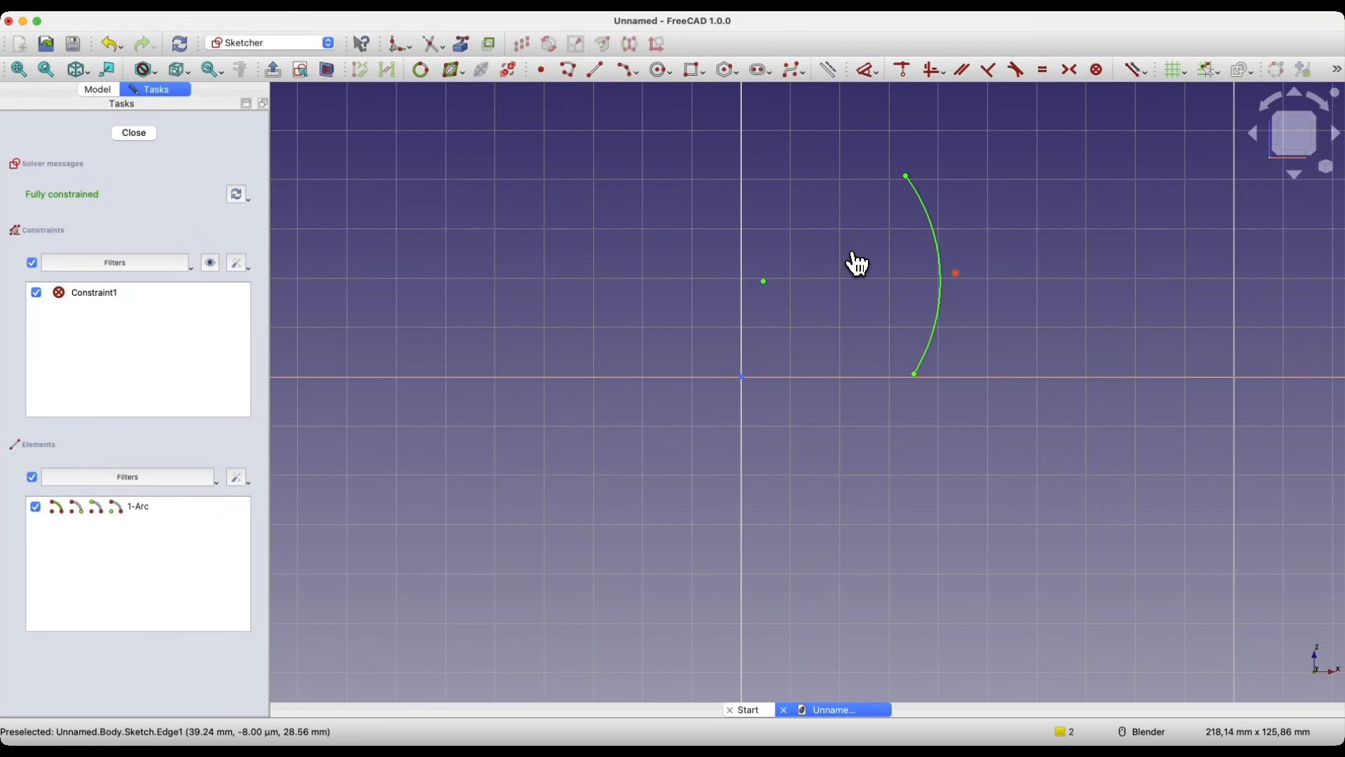
mouse_move(931, 223)
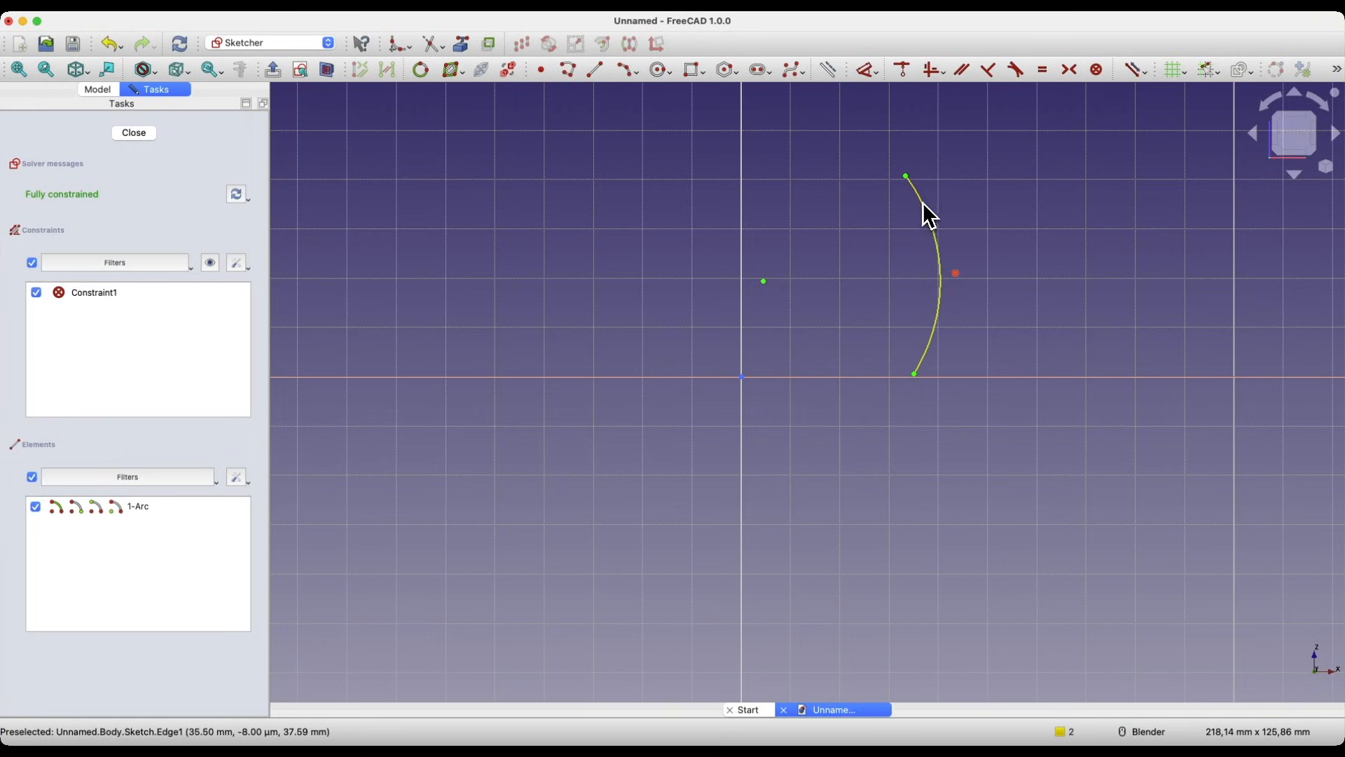
Step: Translate the arc into one copy offset 5 mm to the left
click(138, 506)
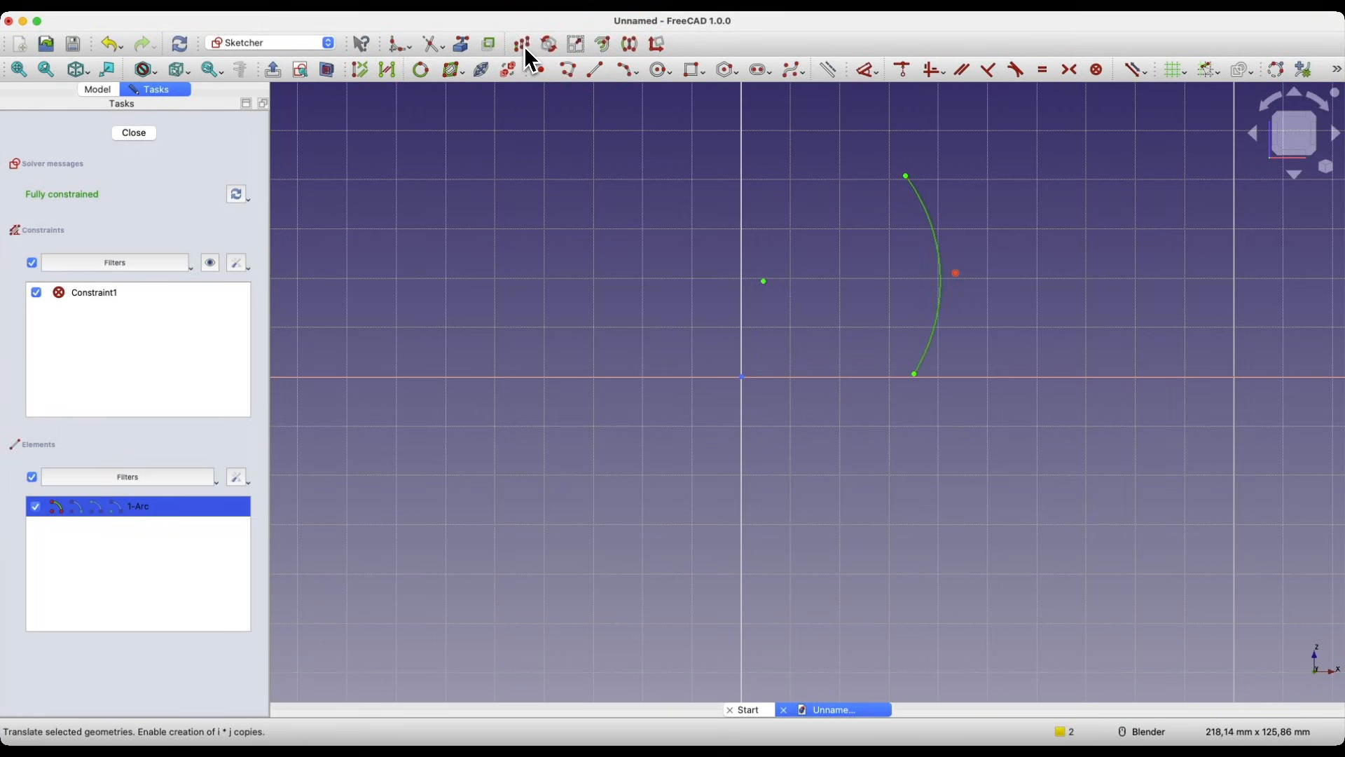
click(521, 43)
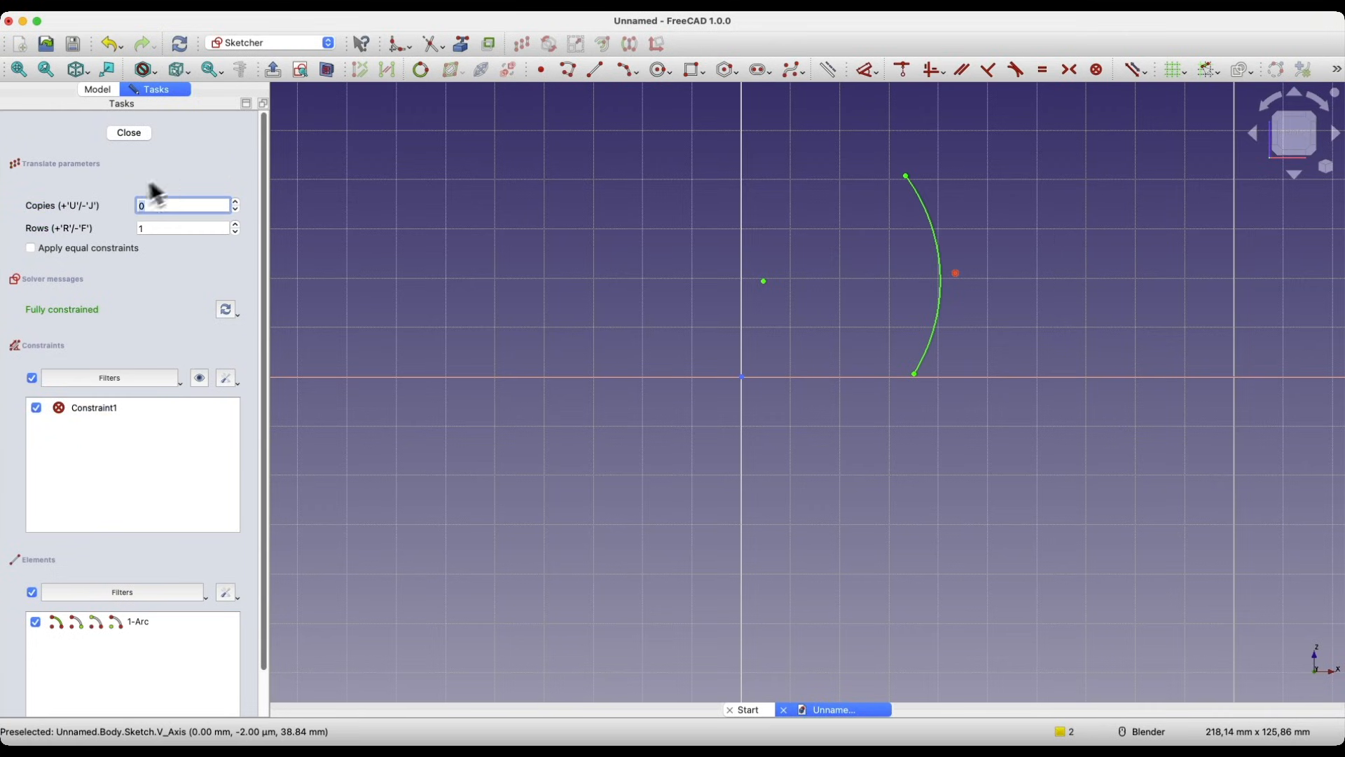
mouse_move(227, 216)
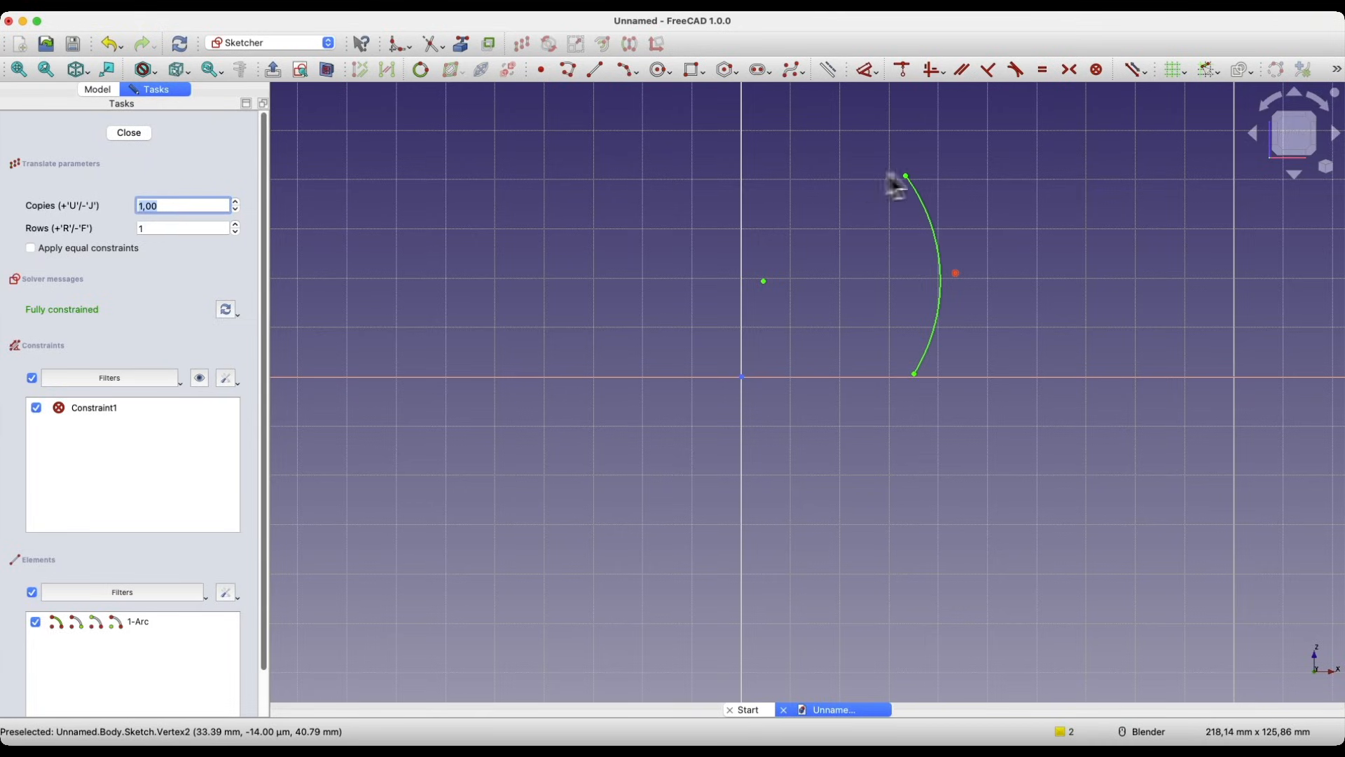
mouse_move(913, 192)
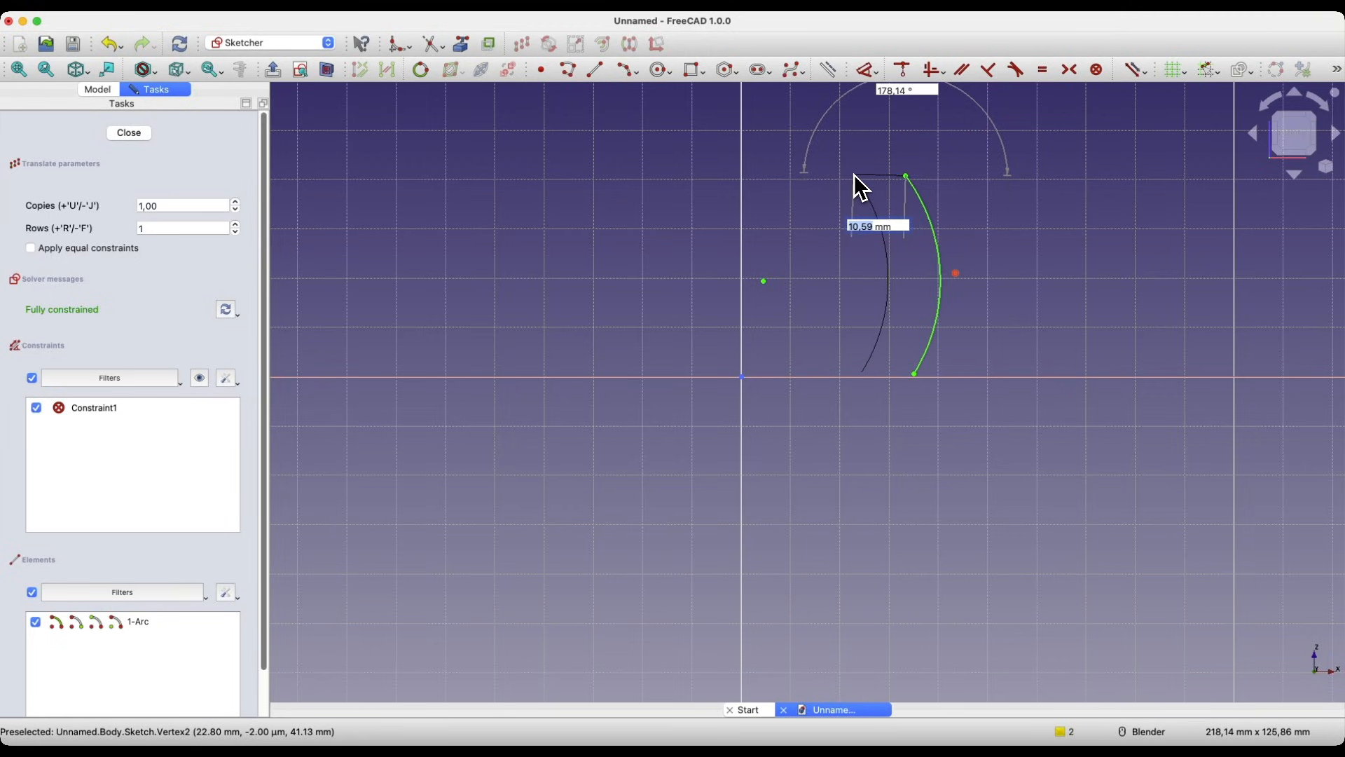
text(5)
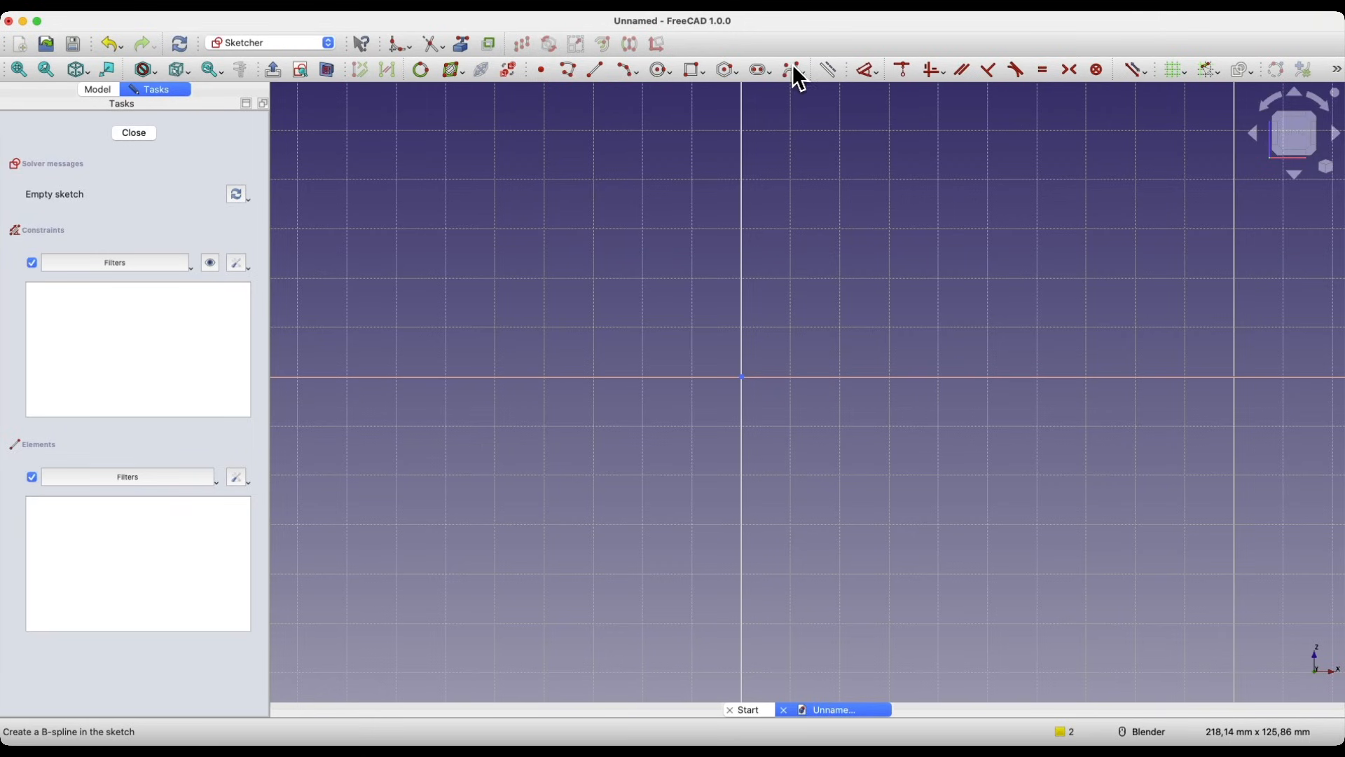
Step: Start the Create B-spline tool to draw the wavy profile right of the axis
click(791, 70)
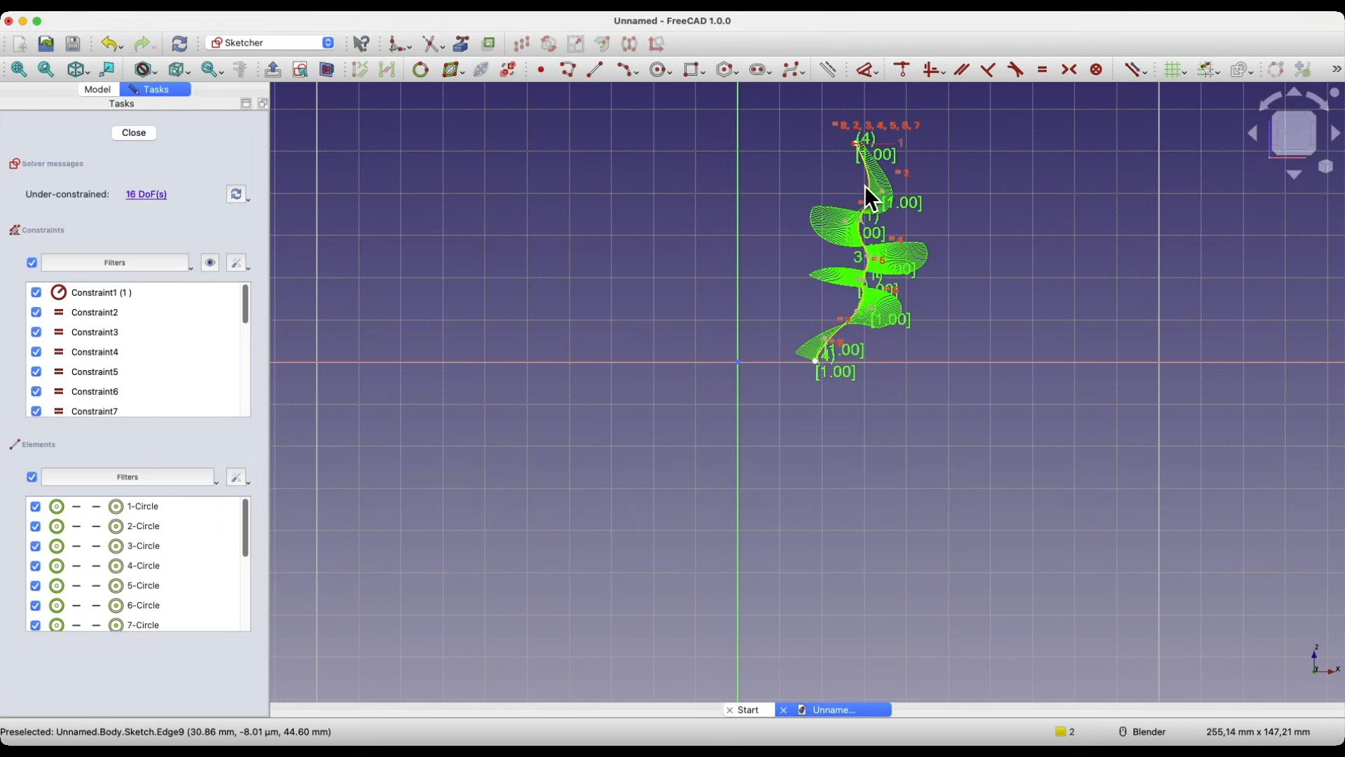
mouse_move(642, 97)
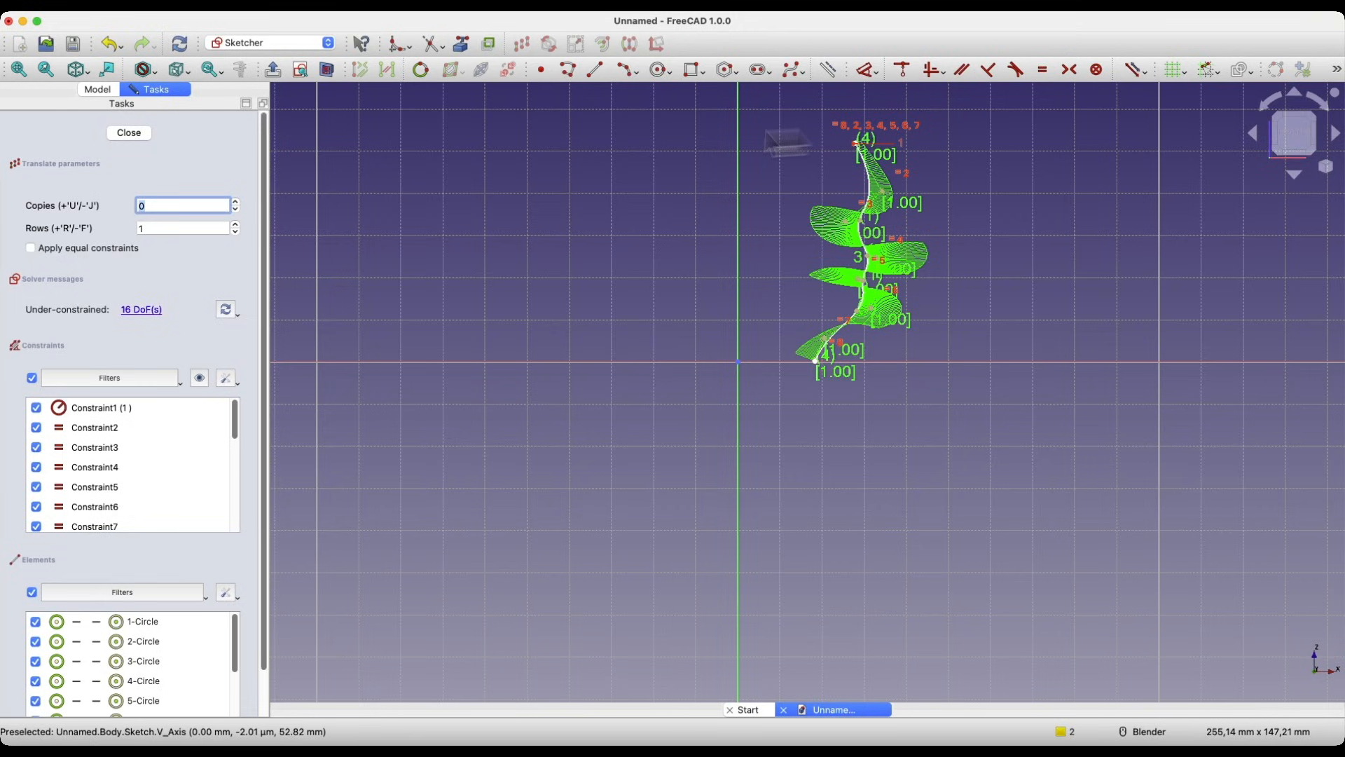
Step: Enter a 1,00 offset to place the single B-spline copy to the right
text(1,00)
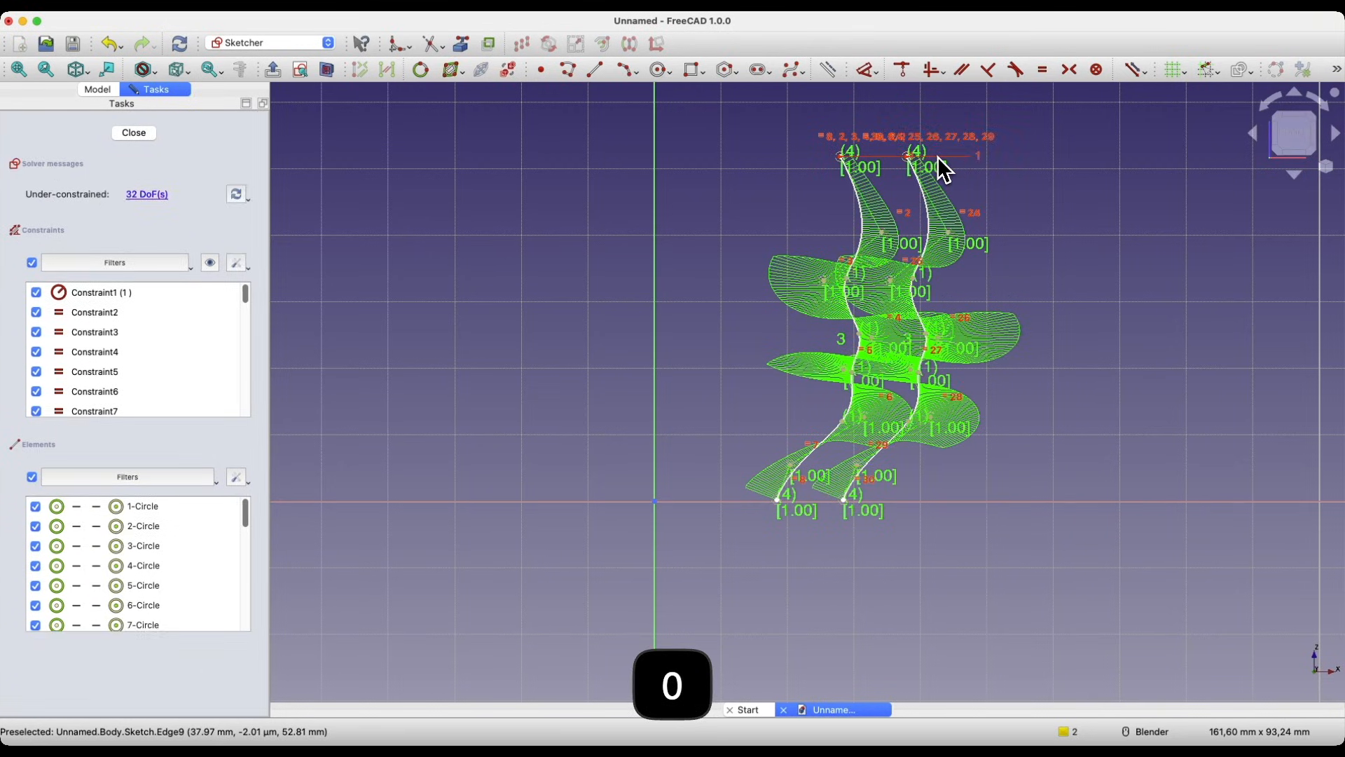
mouse_move(643, 120)
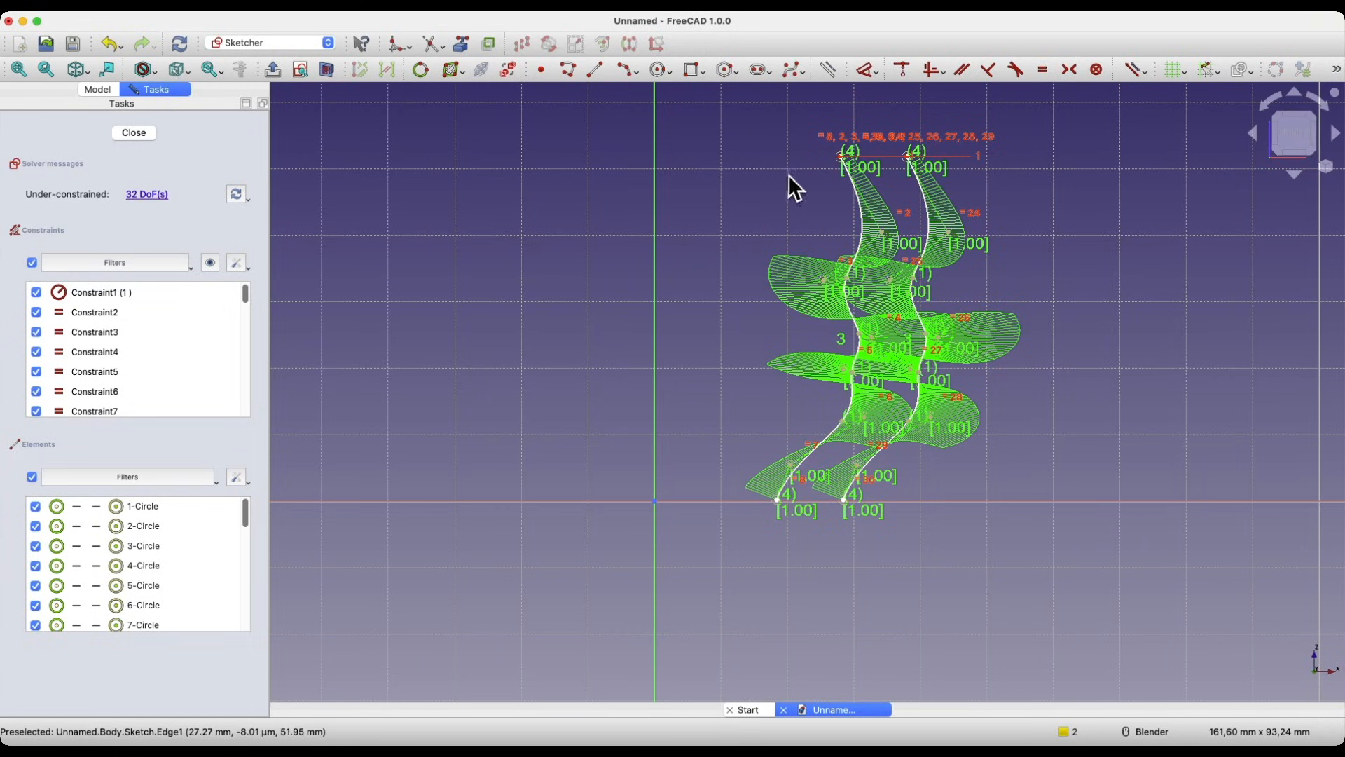
mouse_move(750, 213)
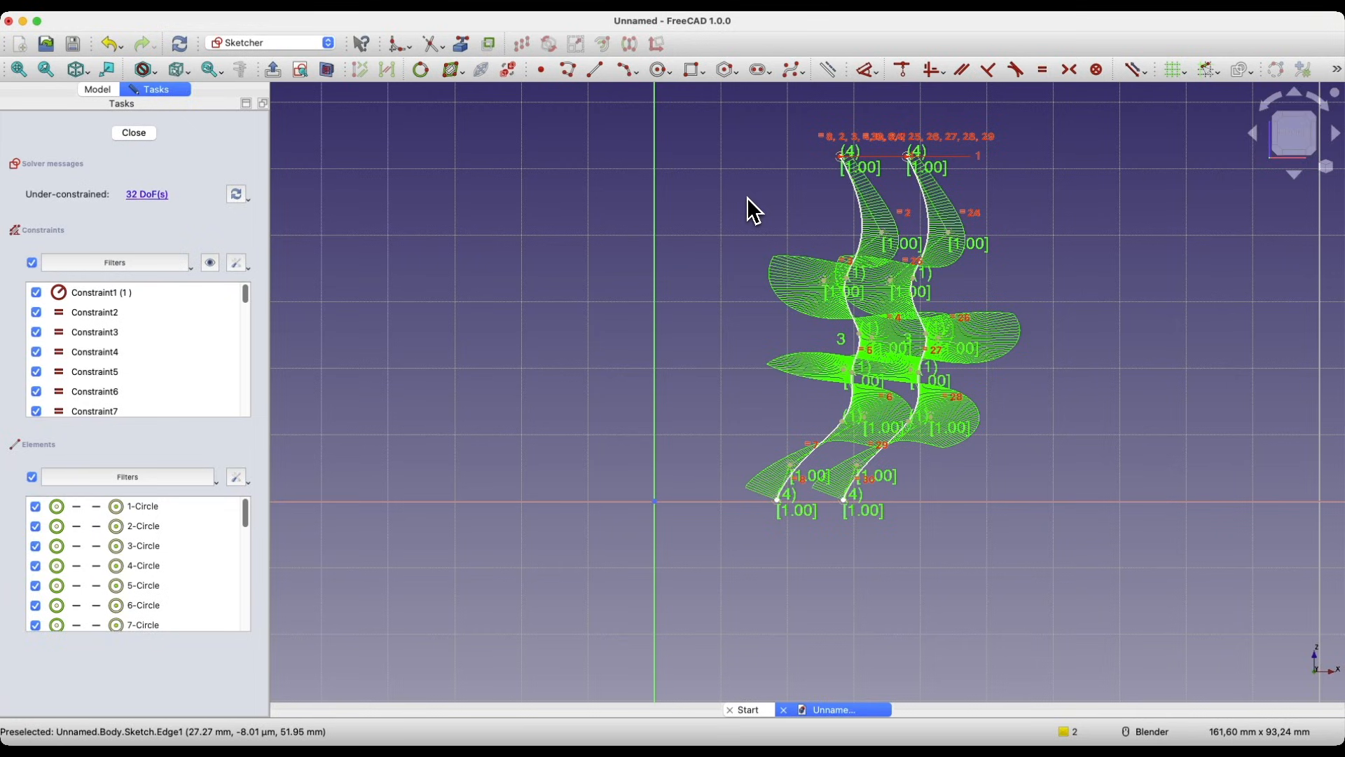
mouse_move(604, 103)
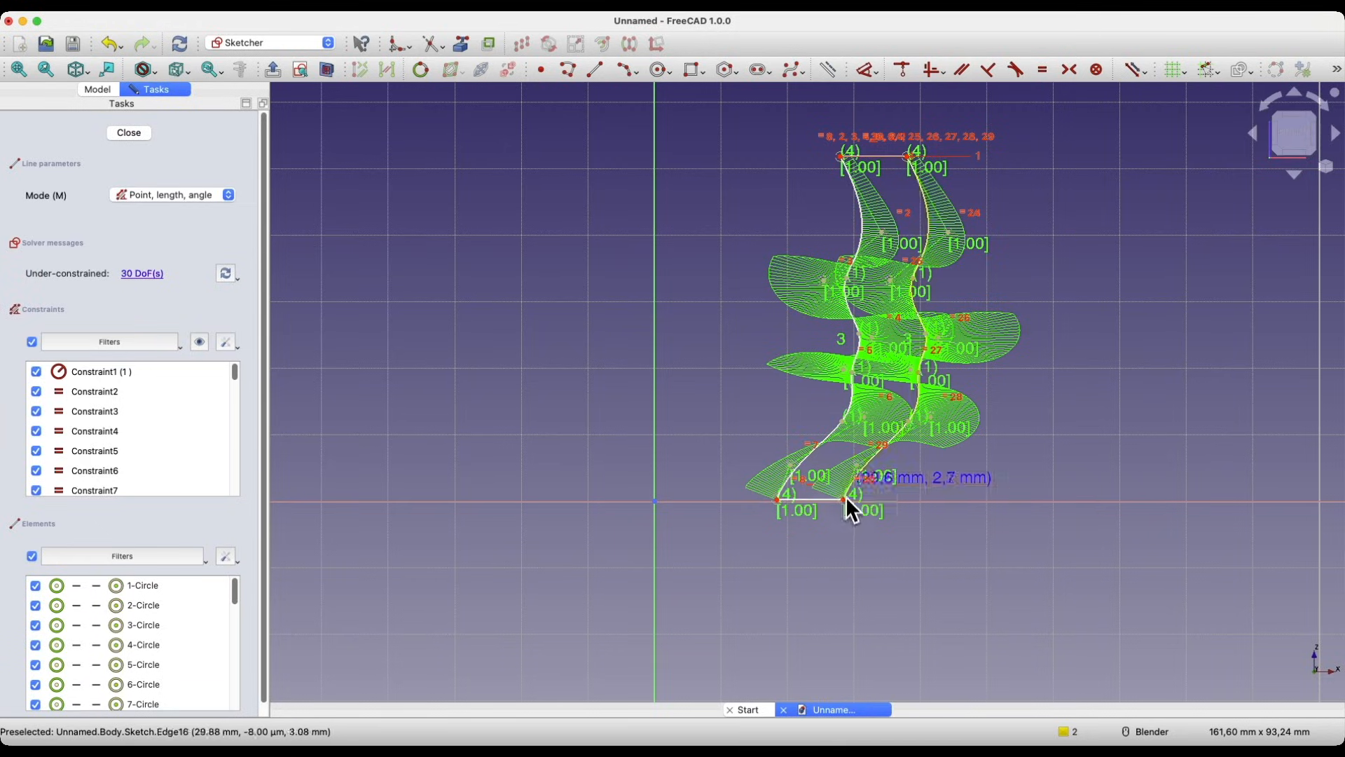
Step: Begin a closing line at the copied spline's lower end
click(127, 132)
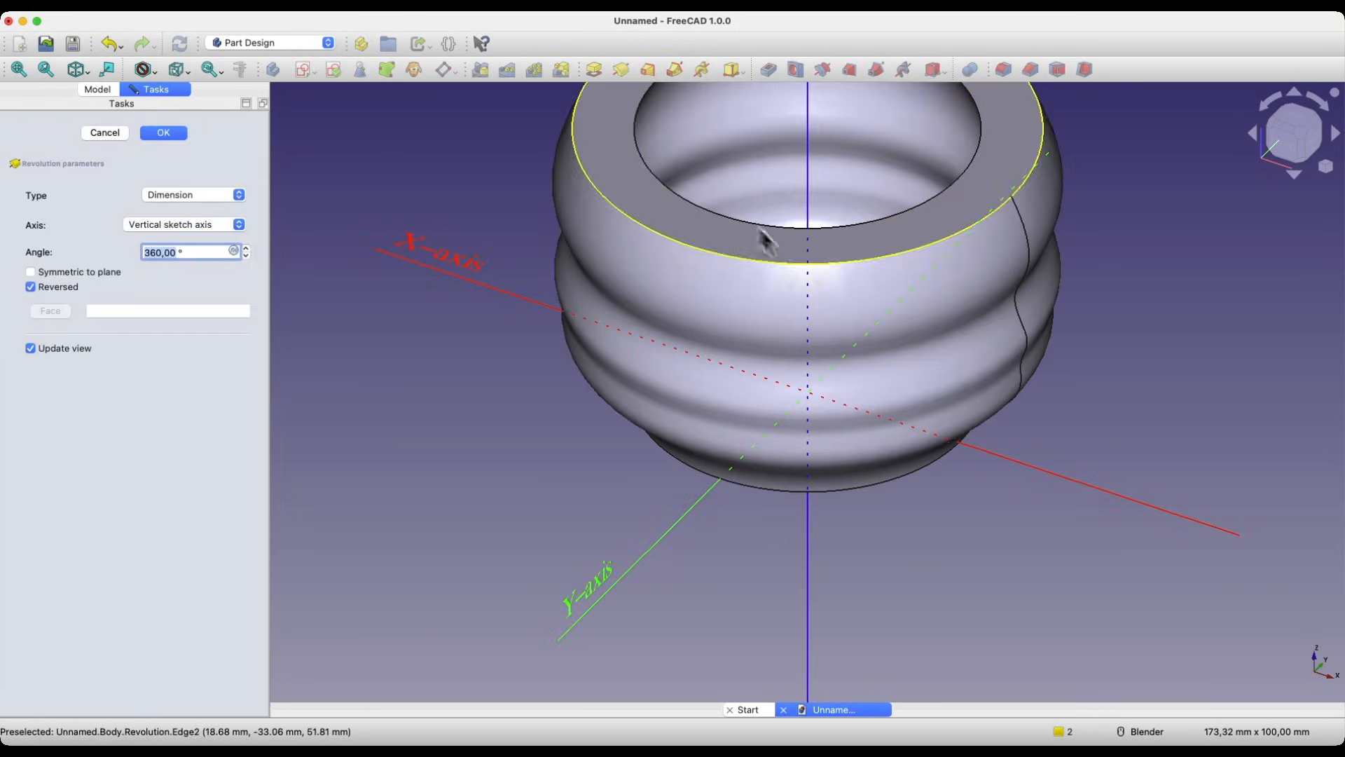
Step: Confirm the 360° Revolution so the Body gains the ribbed hollow vessel
click(164, 132)
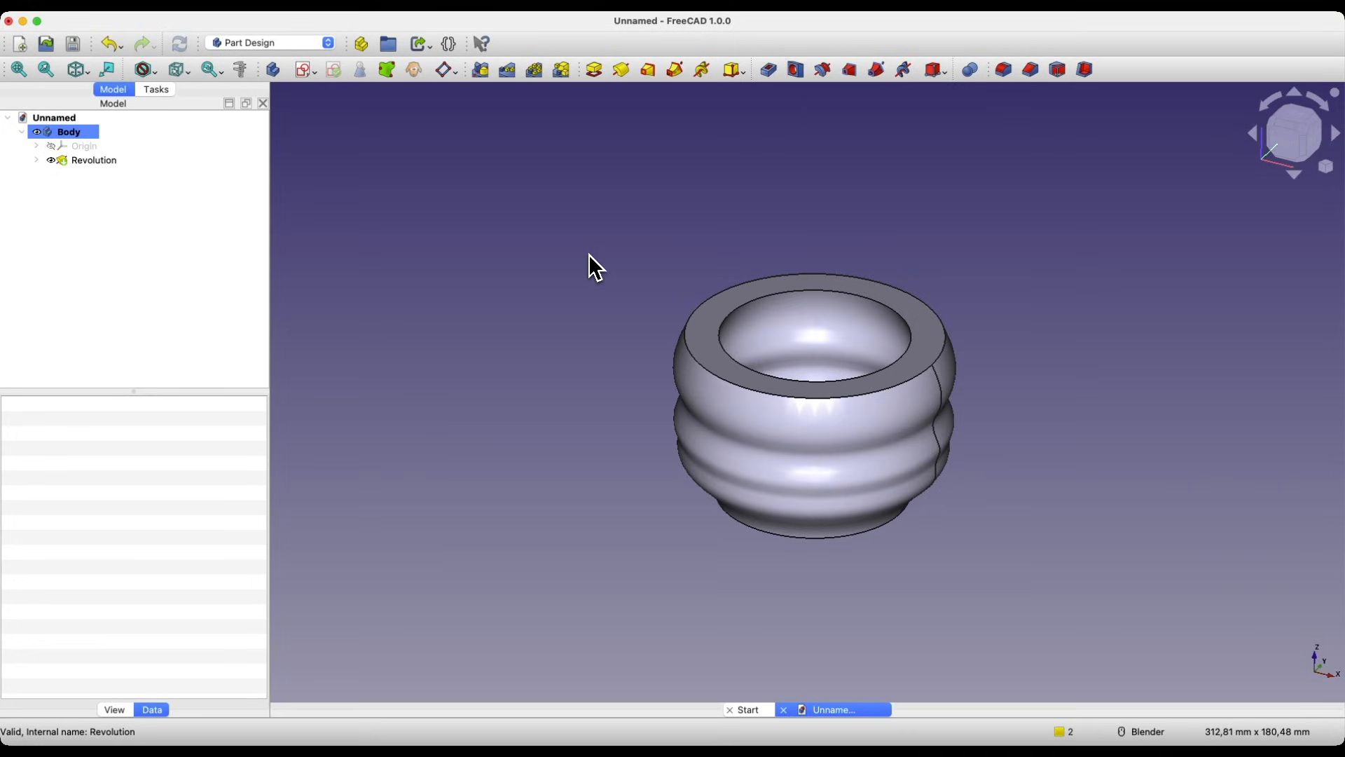
mouse_move(482, 383)
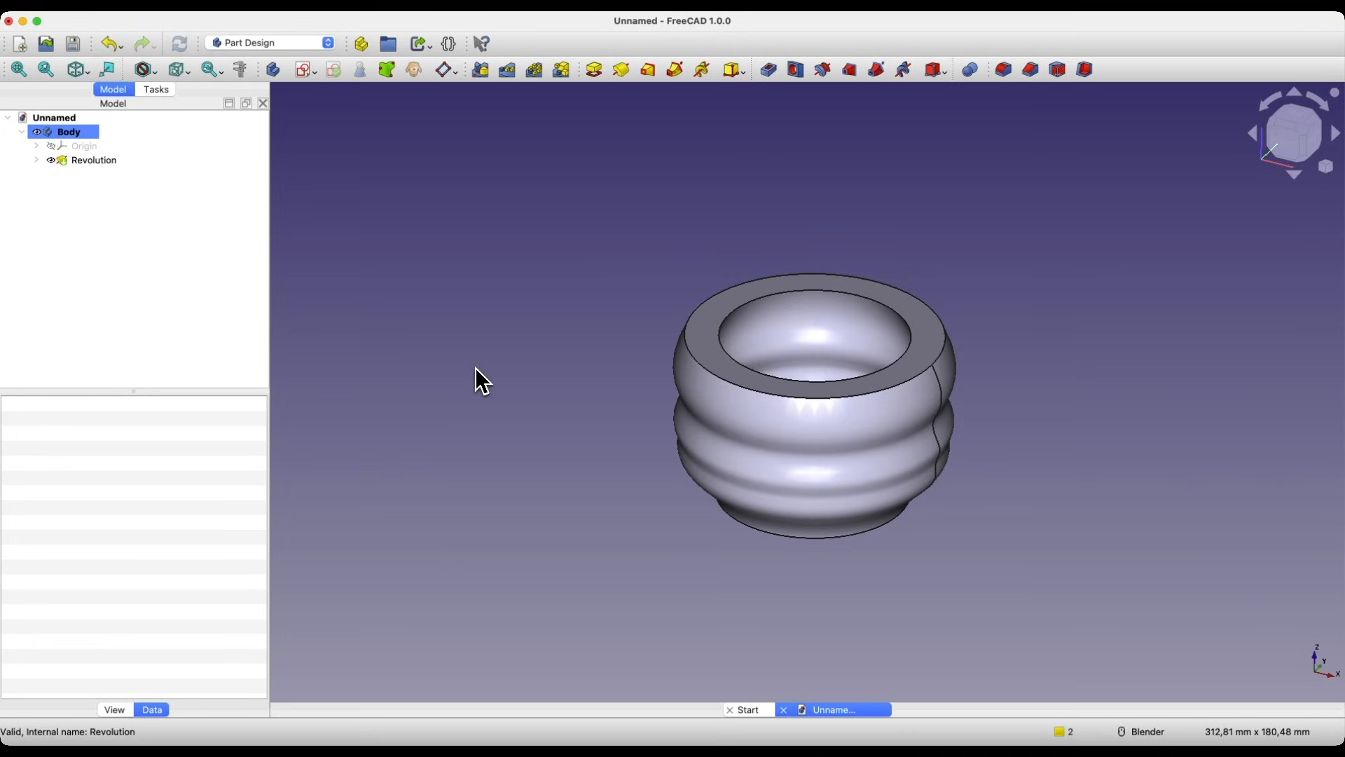